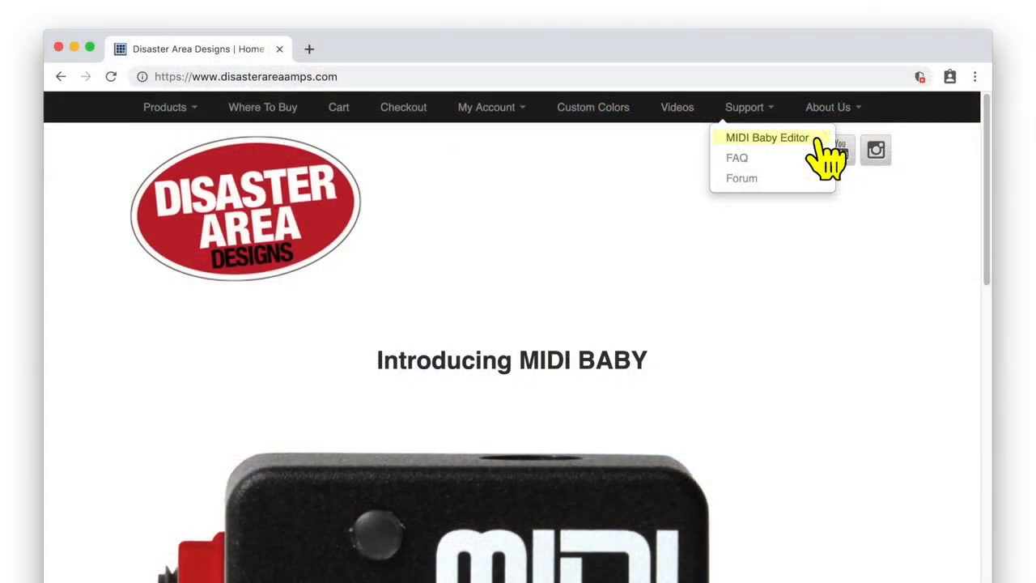
- Open the MIDI Baby Editor page from the site's Support menu
{"action": "left_click", "coordinate": [768, 136]}
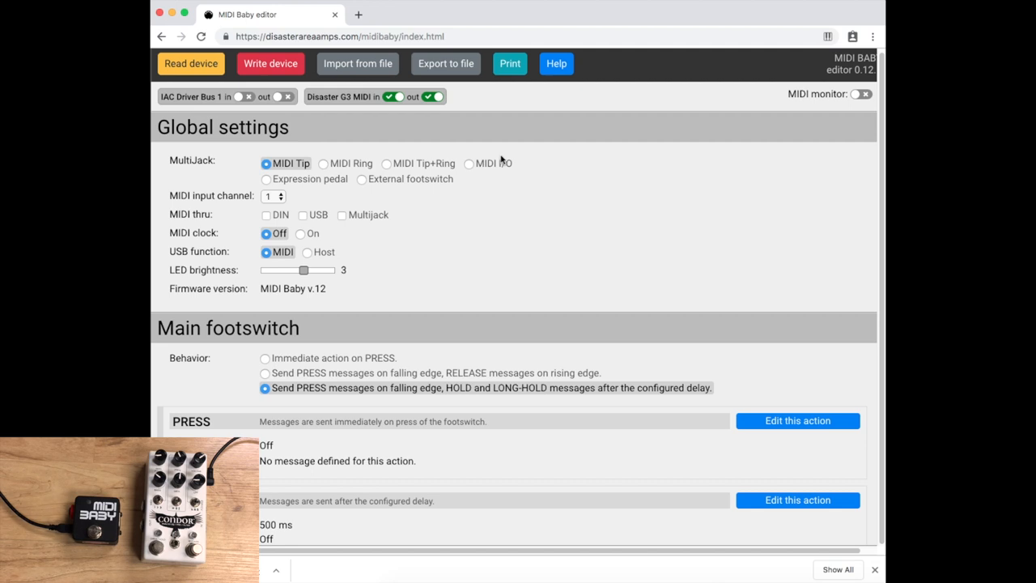
{"action": "mouse_move", "coordinate": [244, 134]}
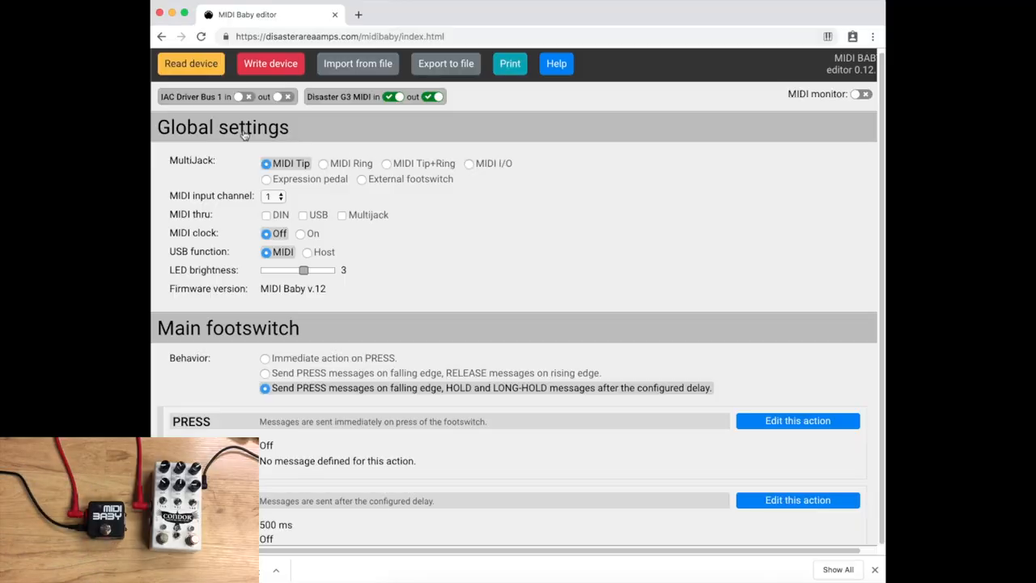
{"action": "mouse_move", "coordinate": [190, 159]}
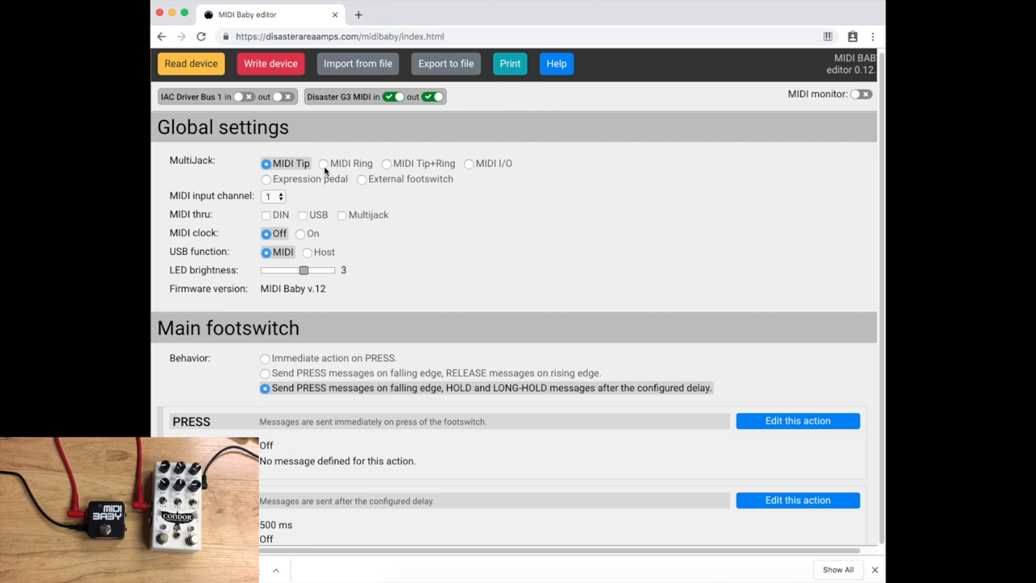
- Set MultiJack to MIDI Ring and save the global config to the pedal
{"action": "left_click", "coordinate": [324, 163]}
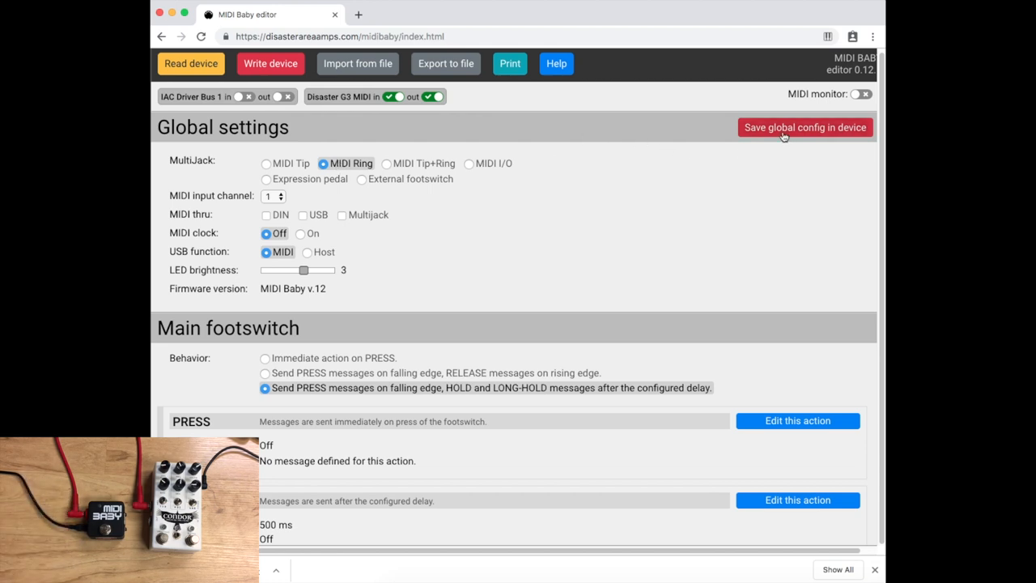
{"action": "left_click", "coordinate": [805, 127]}
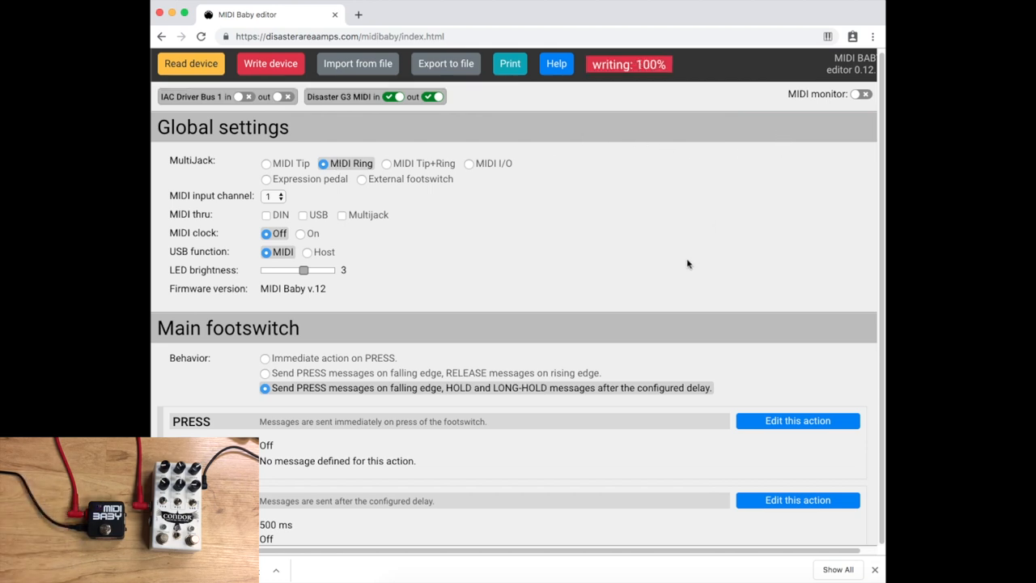
- Give the PRESS action a blue LED and a PC message counting 3 to 6
{"action": "scroll", "scroll_direction": "down", "scroll_amount": 3}
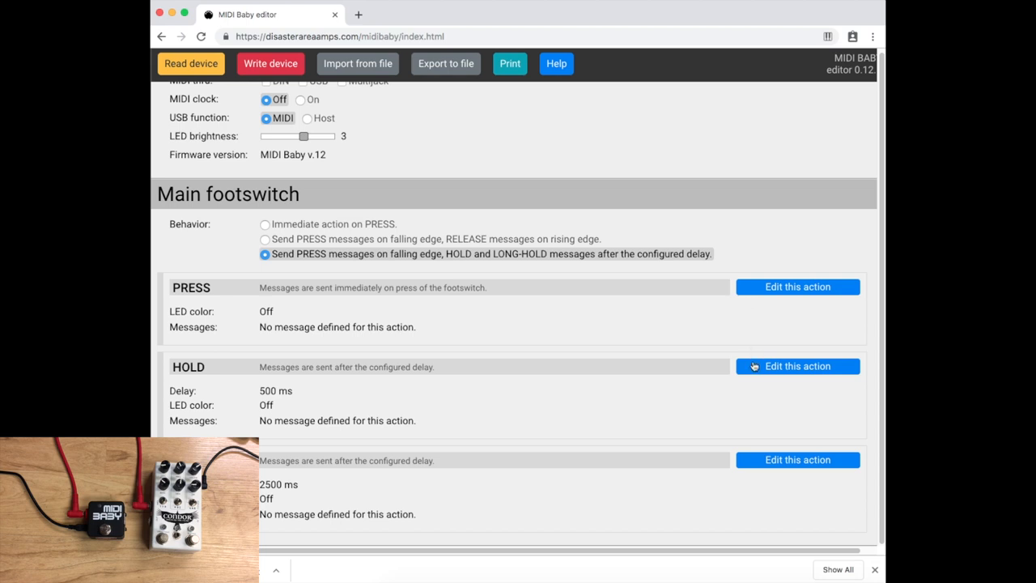
{"action": "mouse_move", "coordinate": [289, 498]}
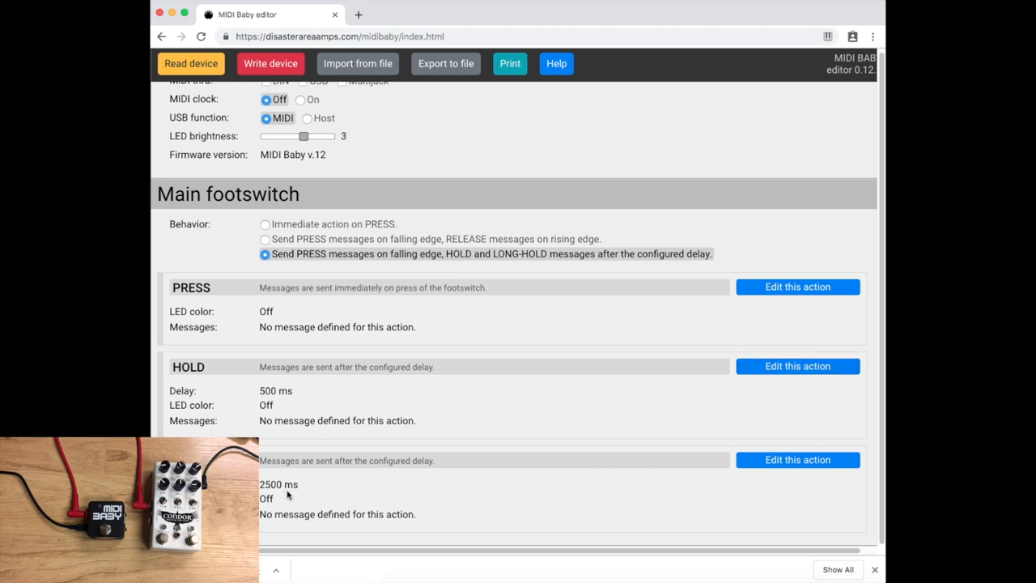
{"action": "mouse_move", "coordinate": [778, 298]}
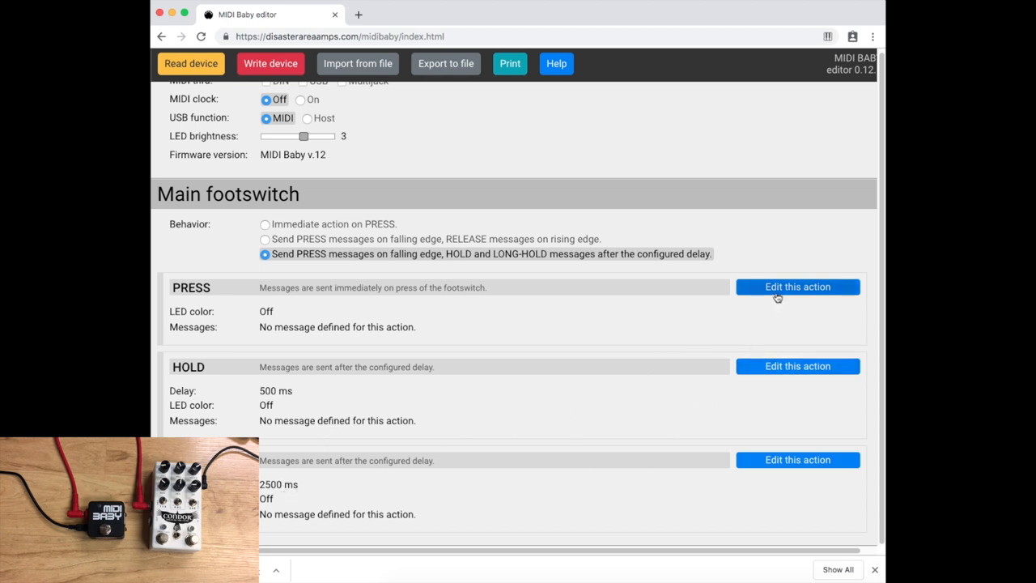
{"action": "left_click", "coordinate": [798, 286]}
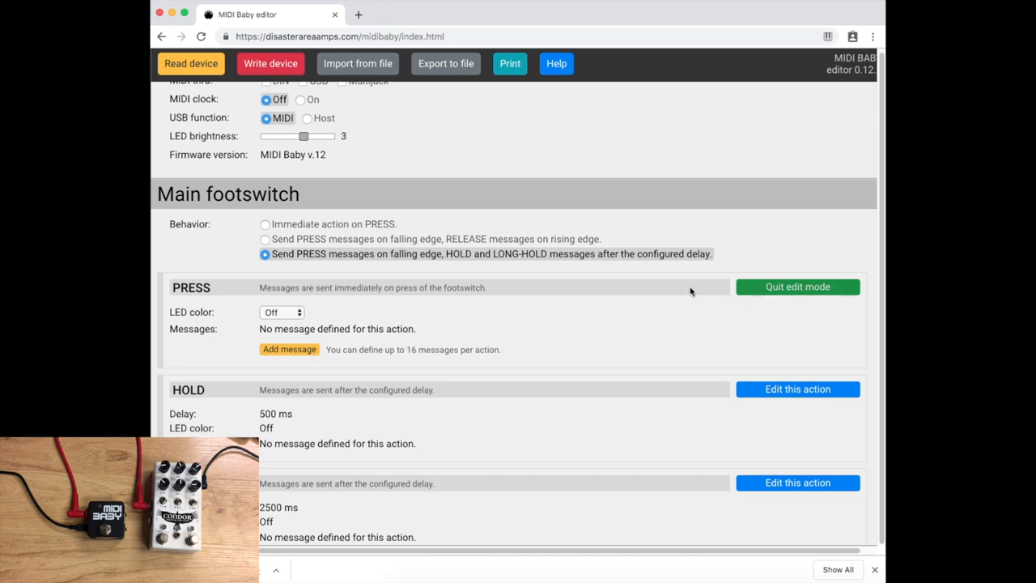
{"action": "left_click", "coordinate": [282, 312]}
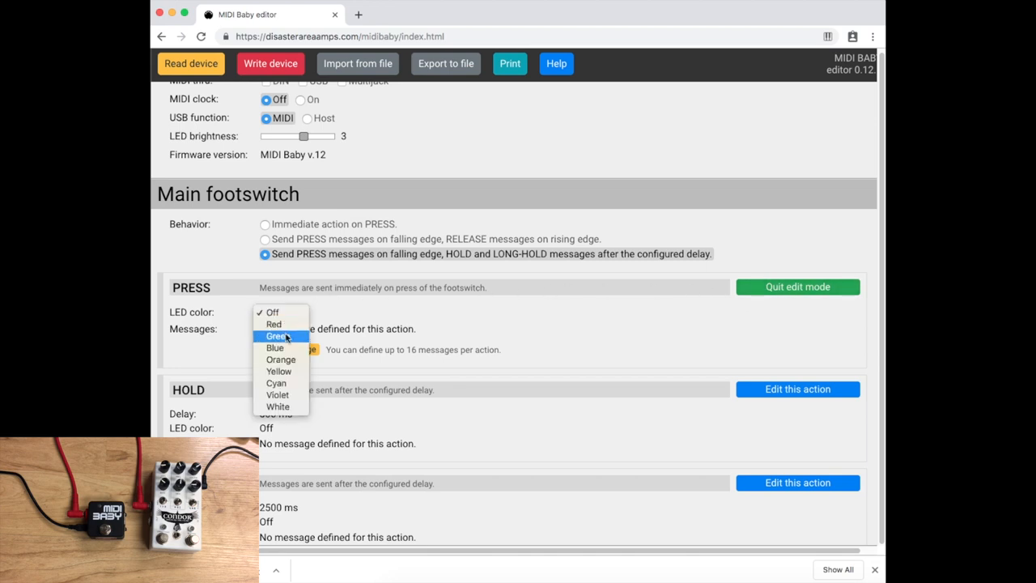
{"action": "left_click", "coordinate": [274, 348]}
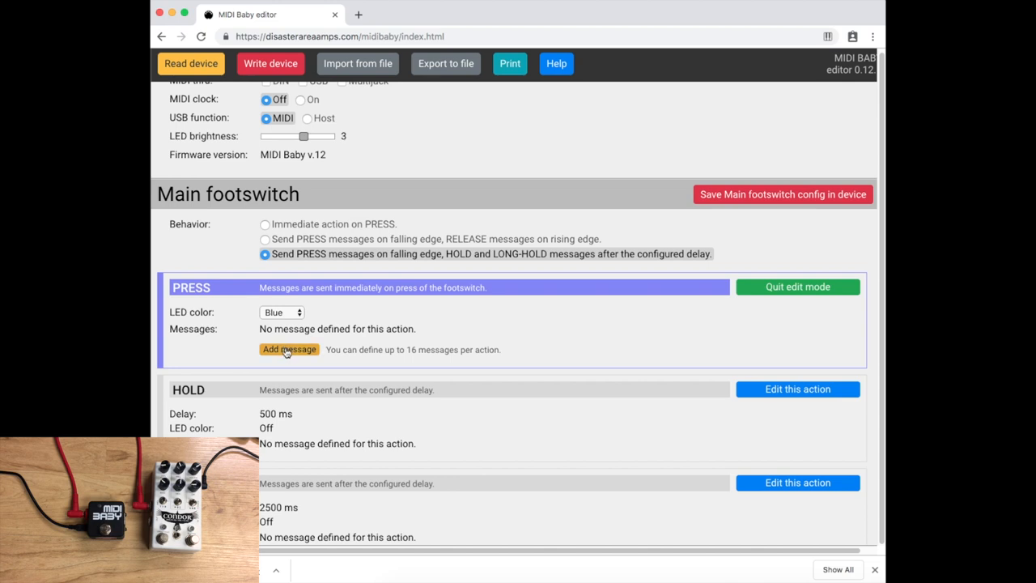
{"action": "left_click", "coordinate": [289, 350]}
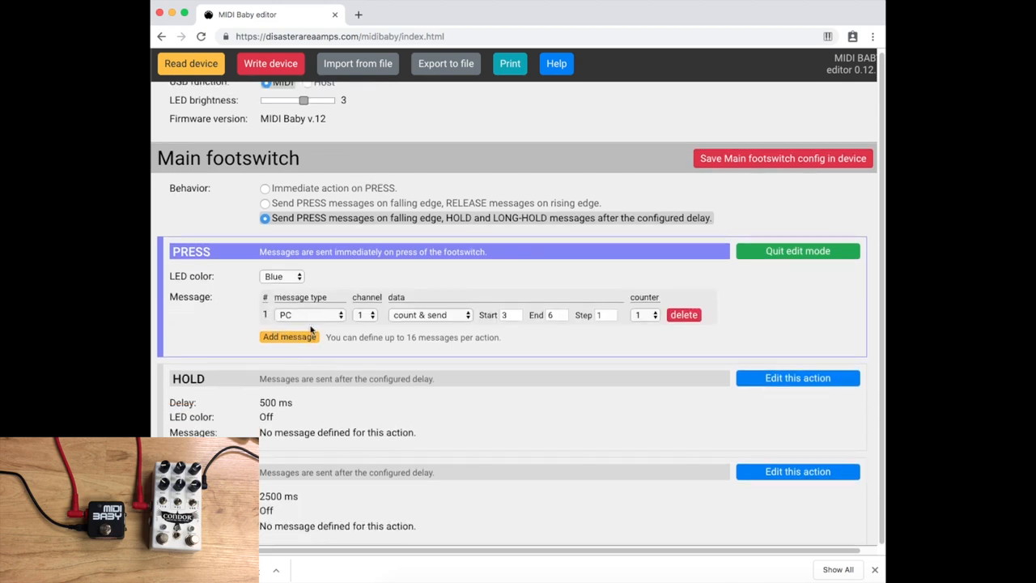
{"action": "left_click", "coordinate": [309, 314]}
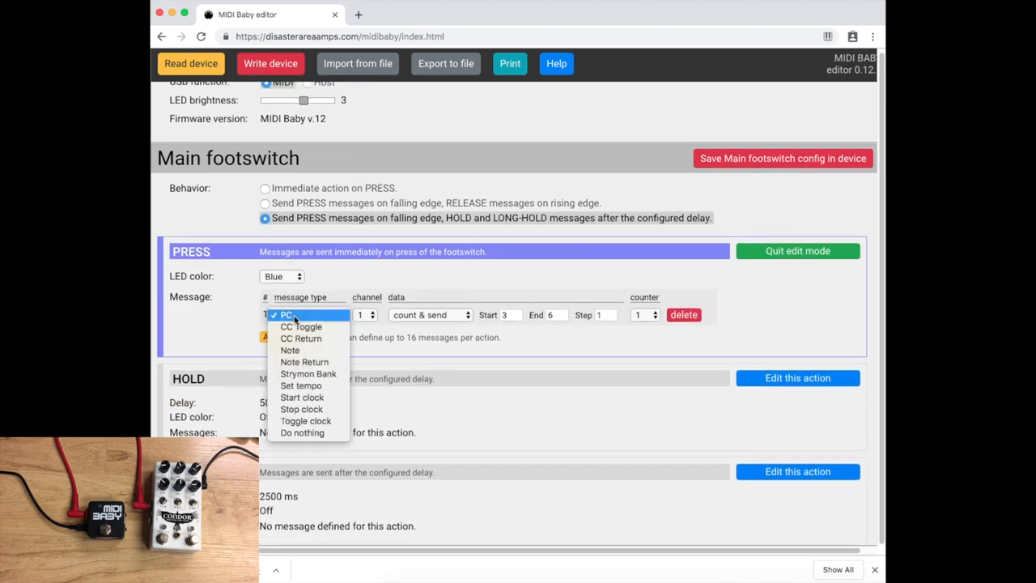
{"action": "left_click", "coordinate": [288, 314]}
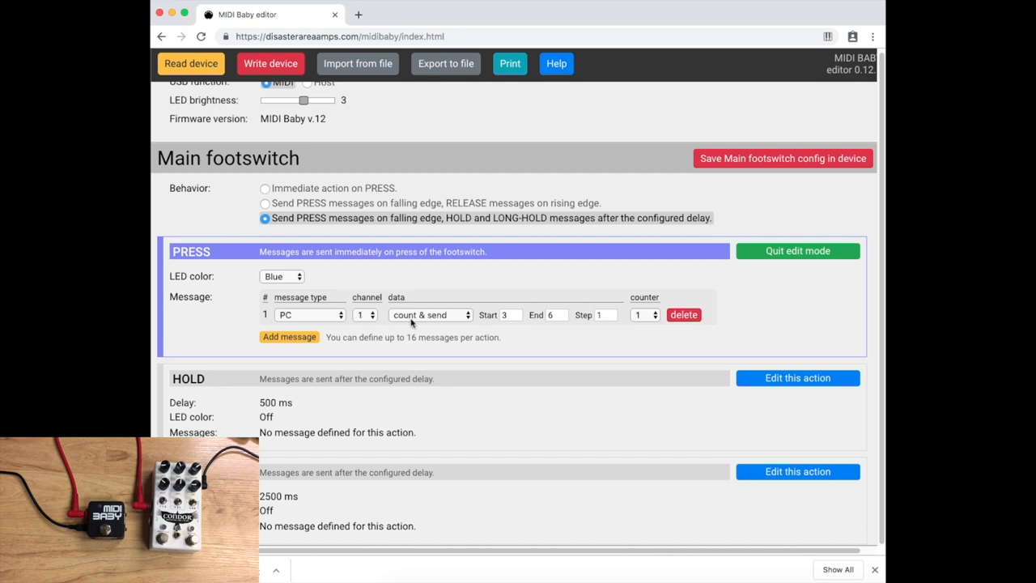
{"action": "mouse_move", "coordinate": [437, 323]}
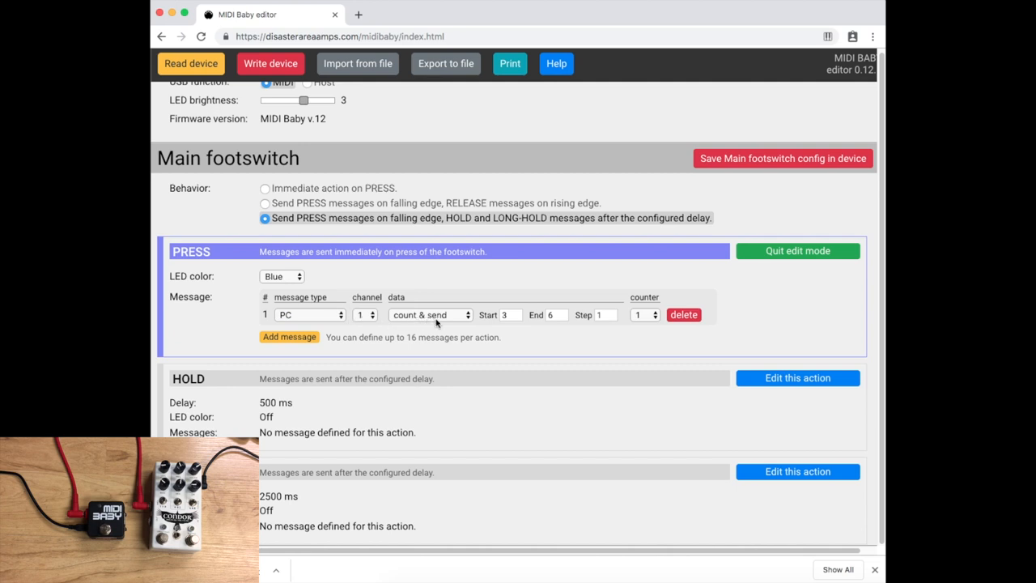
{"action": "mouse_move", "coordinate": [510, 319]}
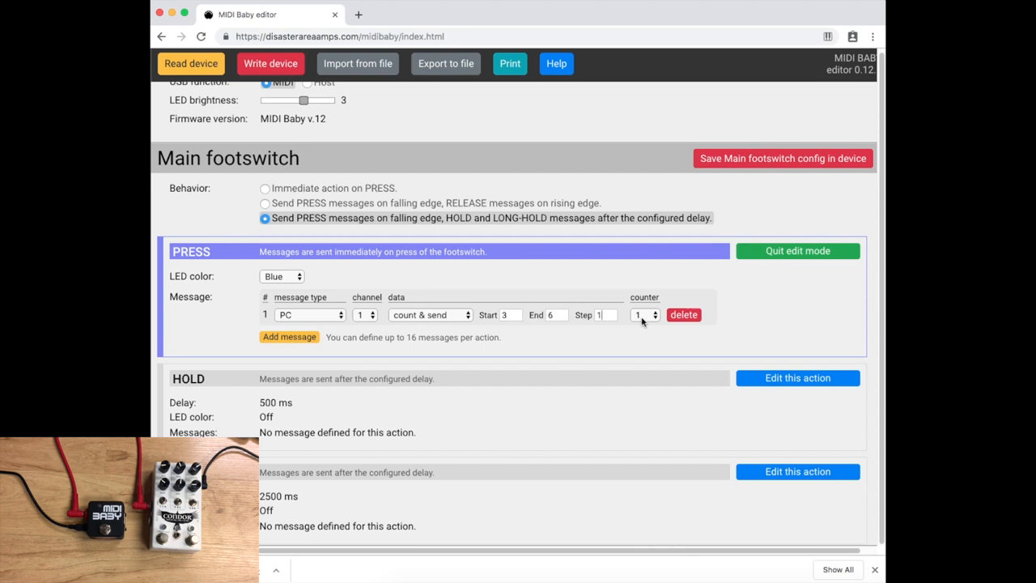
{"action": "mouse_move", "coordinate": [785, 251]}
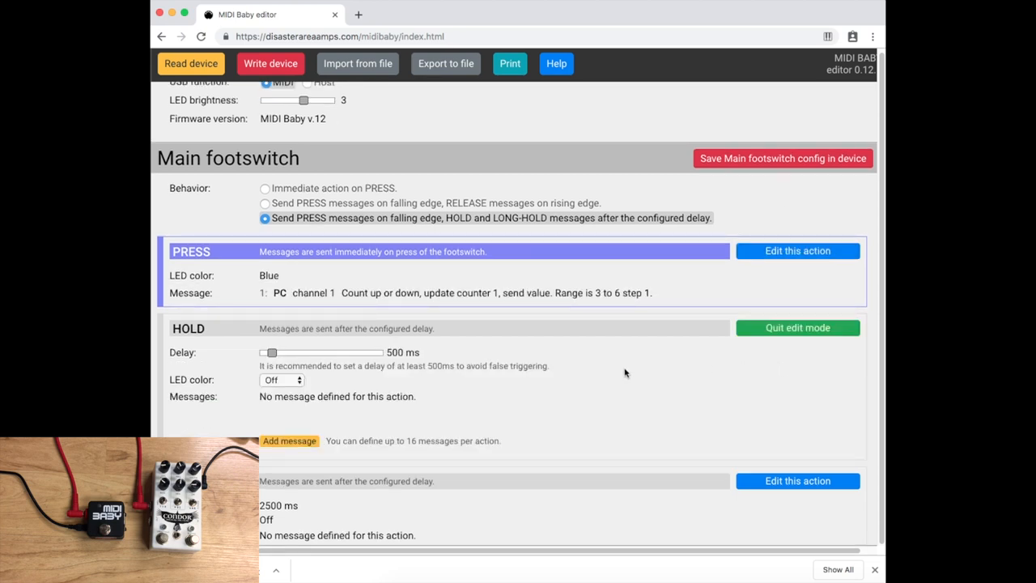
- Give the HOLD action a green LED and a PC message sending counter 1
{"action": "scroll", "scroll_direction": "down", "scroll_amount": 3}
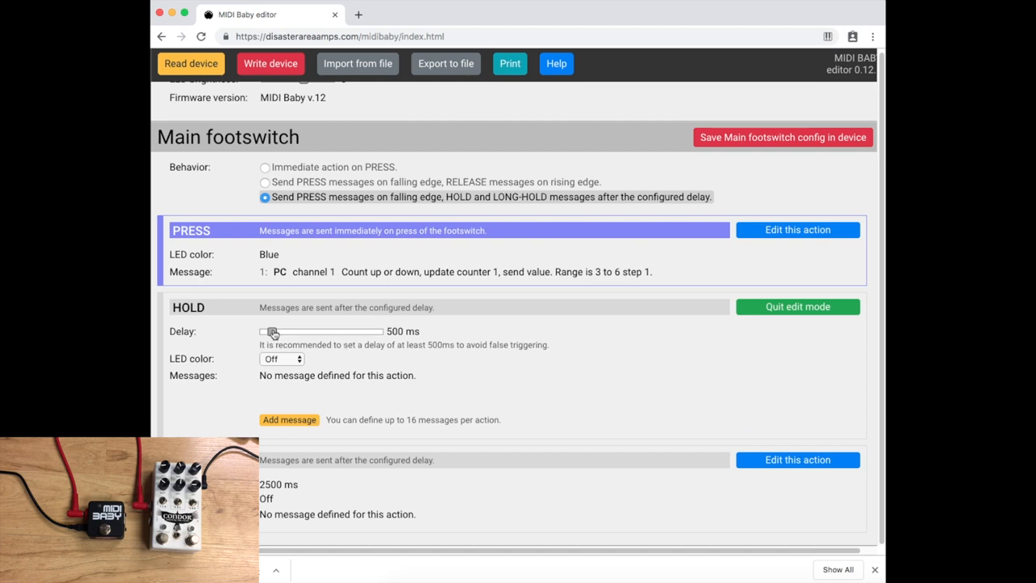
{"action": "left_click", "coordinate": [279, 358]}
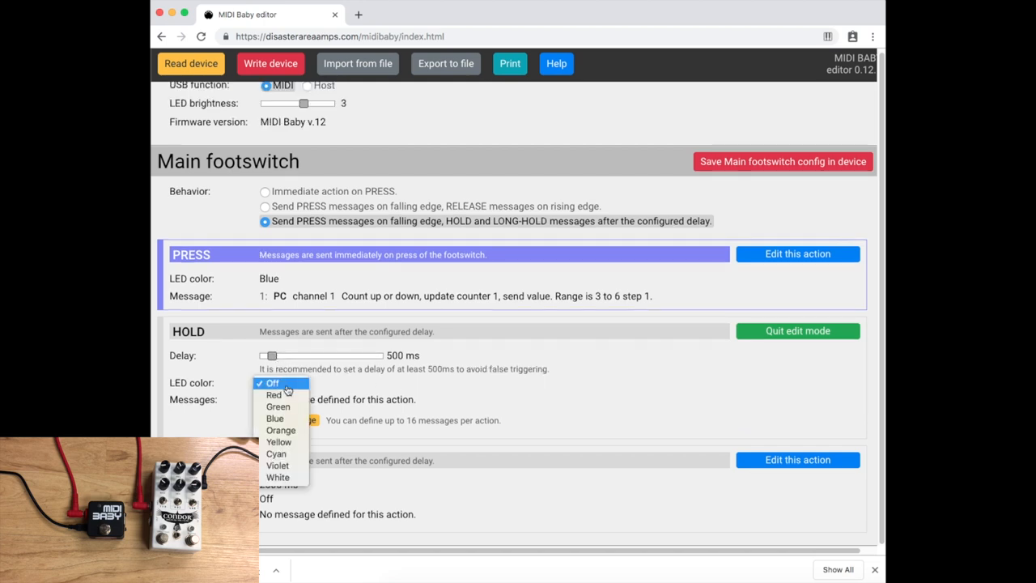
{"action": "left_click", "coordinate": [278, 406]}
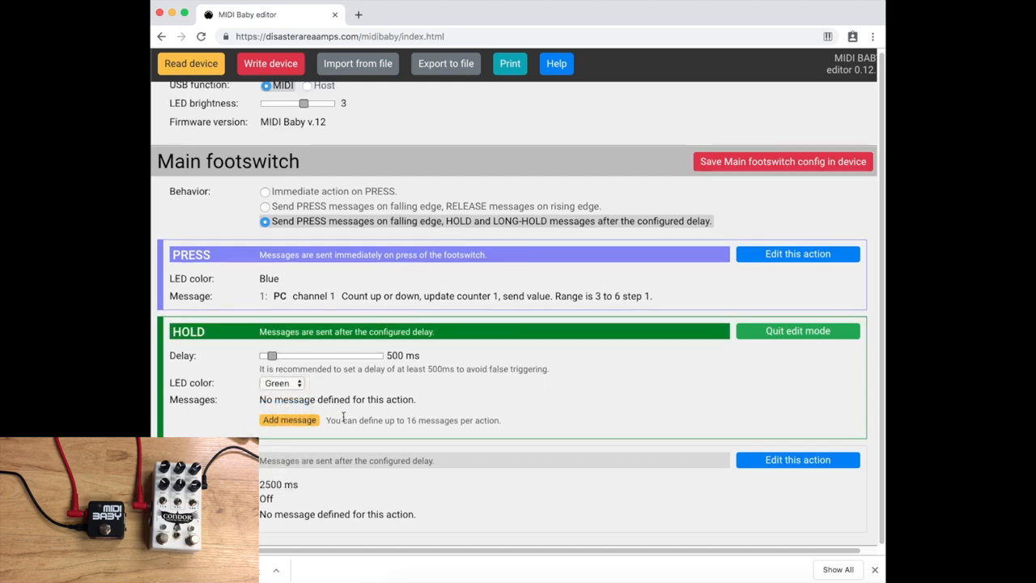
{"action": "left_click", "coordinate": [289, 420]}
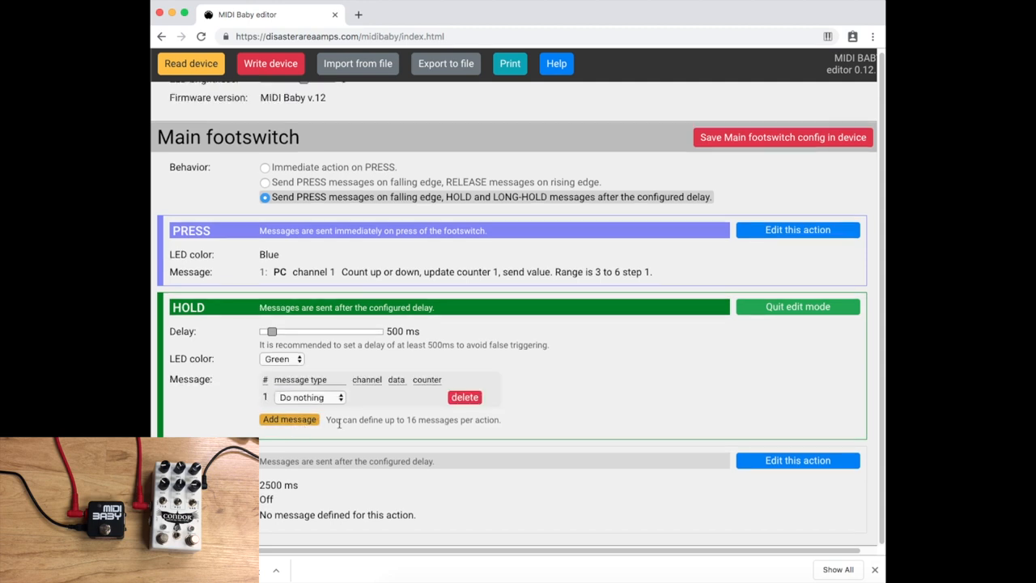
{"action": "left_click", "coordinate": [309, 398]}
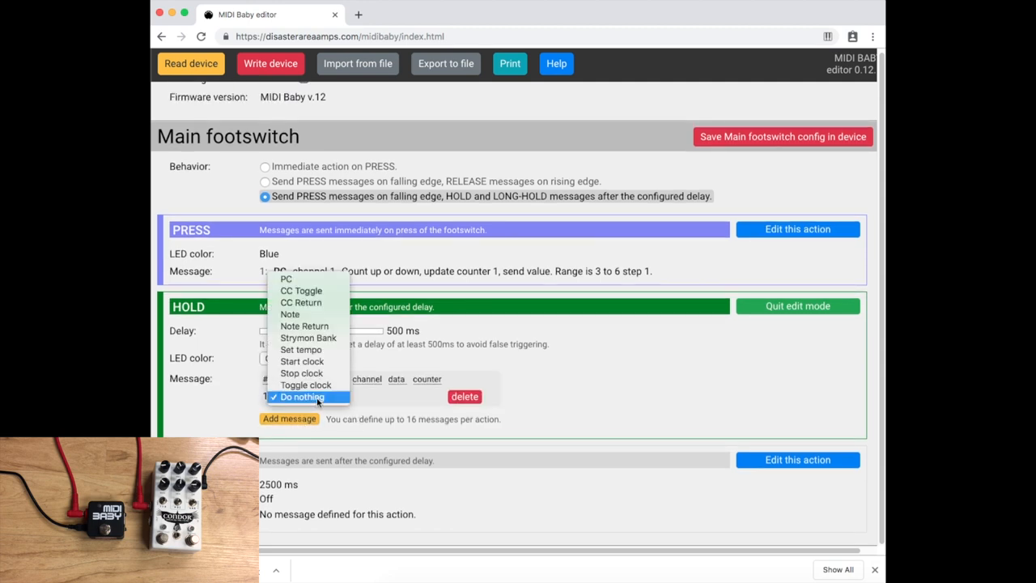
{"action": "left_click", "coordinate": [302, 396]}
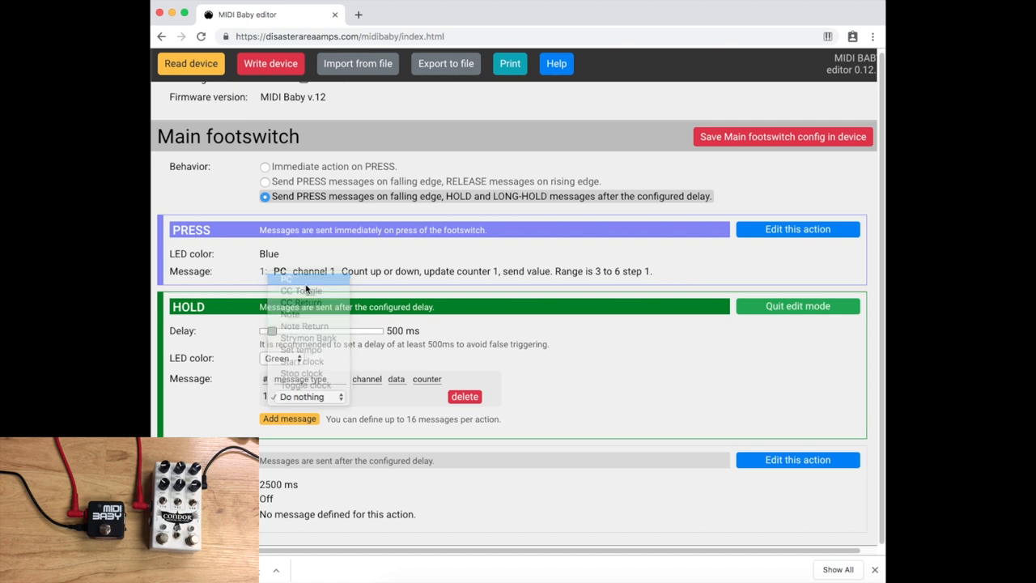
{"action": "left_click", "coordinate": [287, 278]}
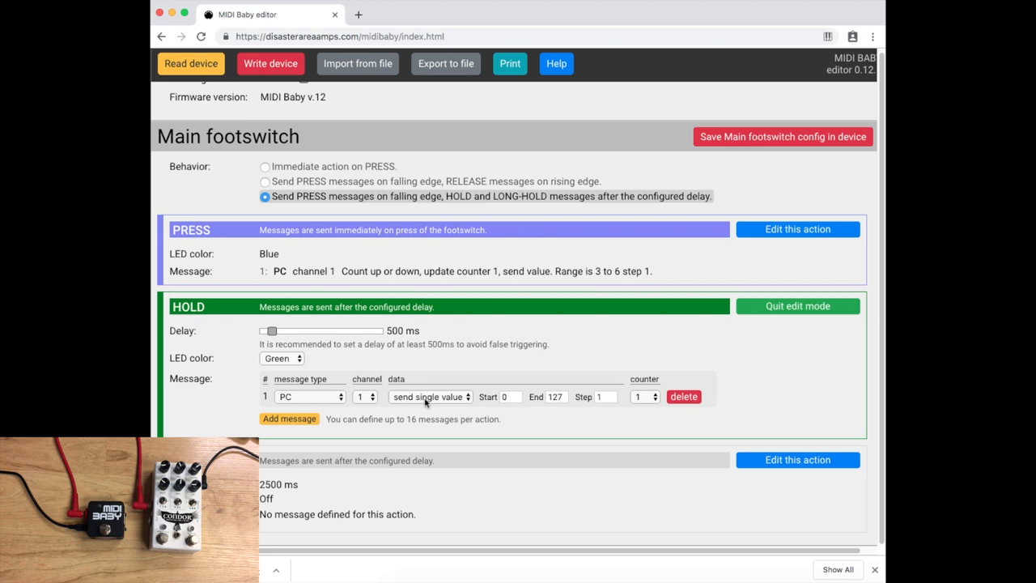
{"action": "left_click", "coordinate": [429, 396]}
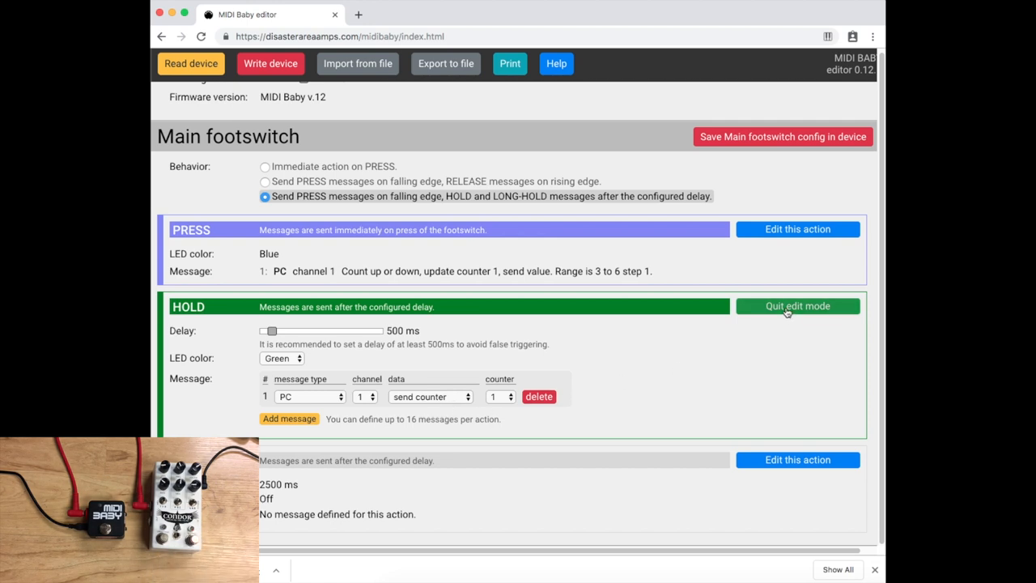
{"action": "left_click", "coordinate": [798, 306]}
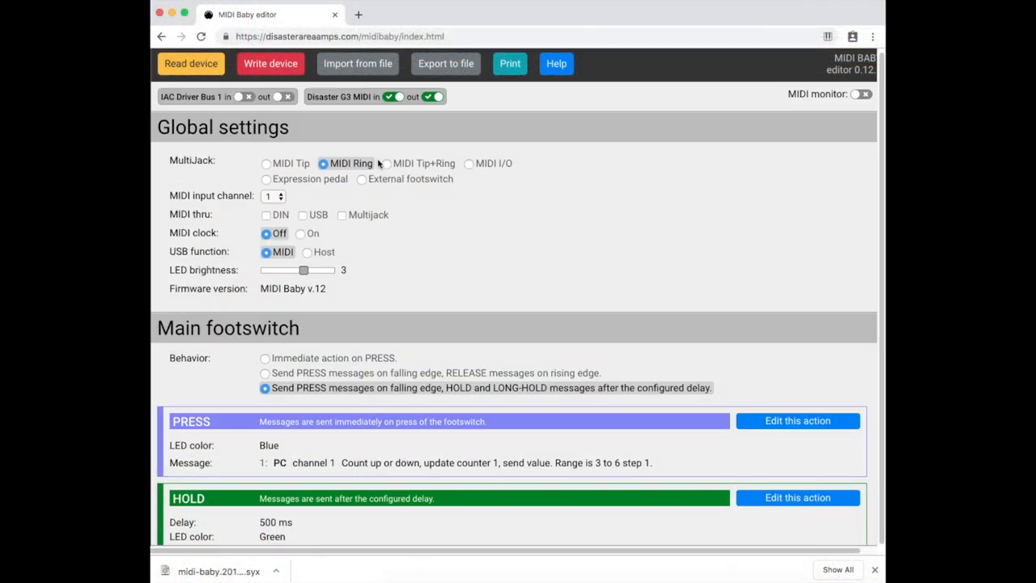
{"action": "mouse_move", "coordinate": [333, 177]}
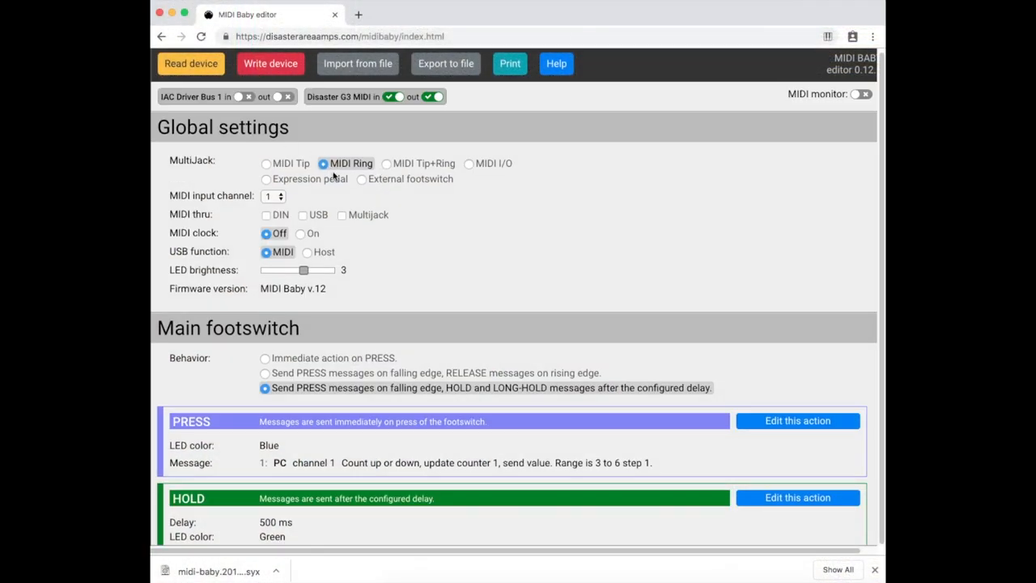
- Change the PRESS message to a CC Toggle on controller 93, start and end 127
{"action": "scroll", "scroll_direction": "down", "scroll_amount": 3}
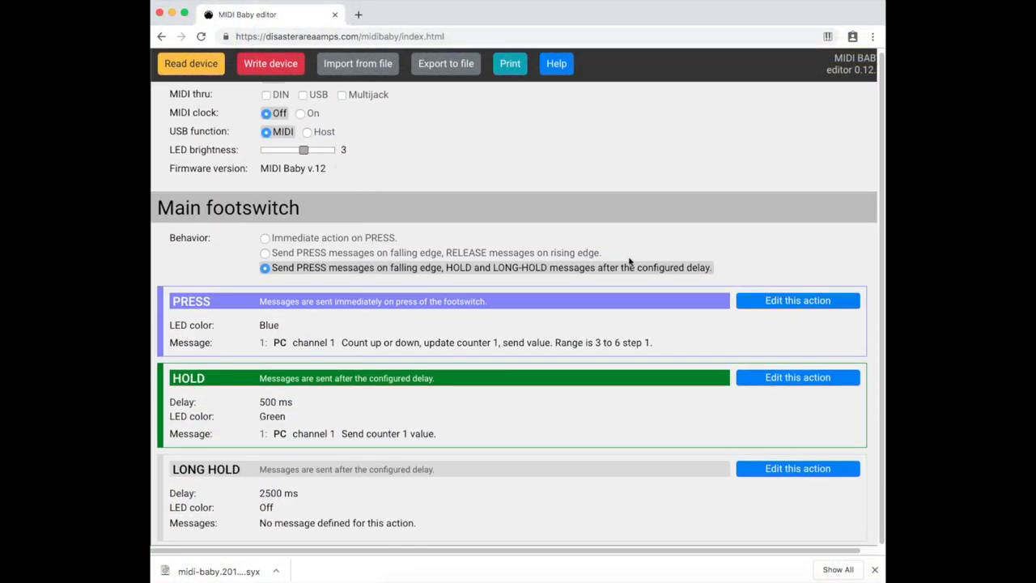
{"action": "left_click", "coordinate": [797, 300]}
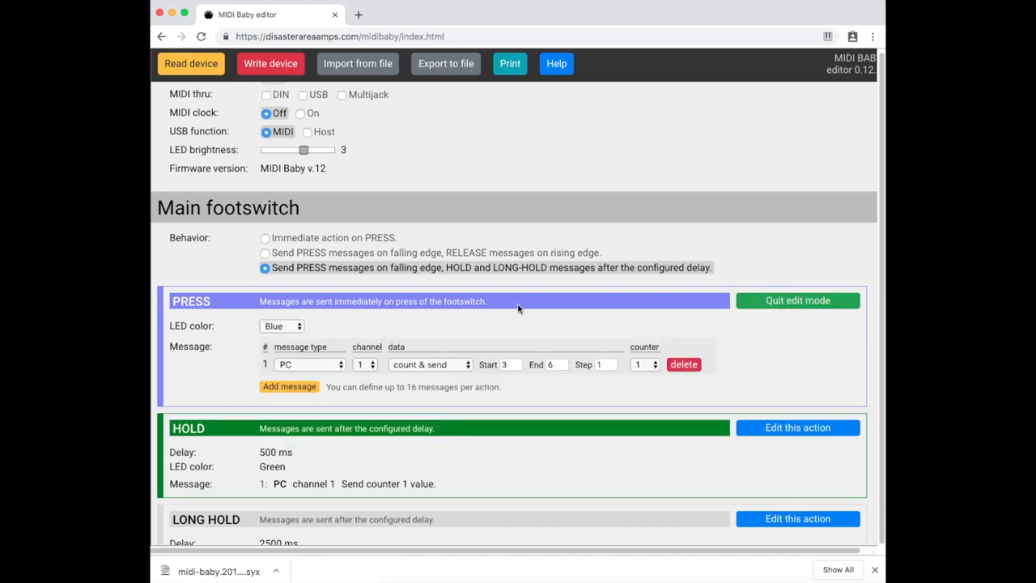
{"action": "scroll", "scroll_direction": "down", "scroll_amount": 3}
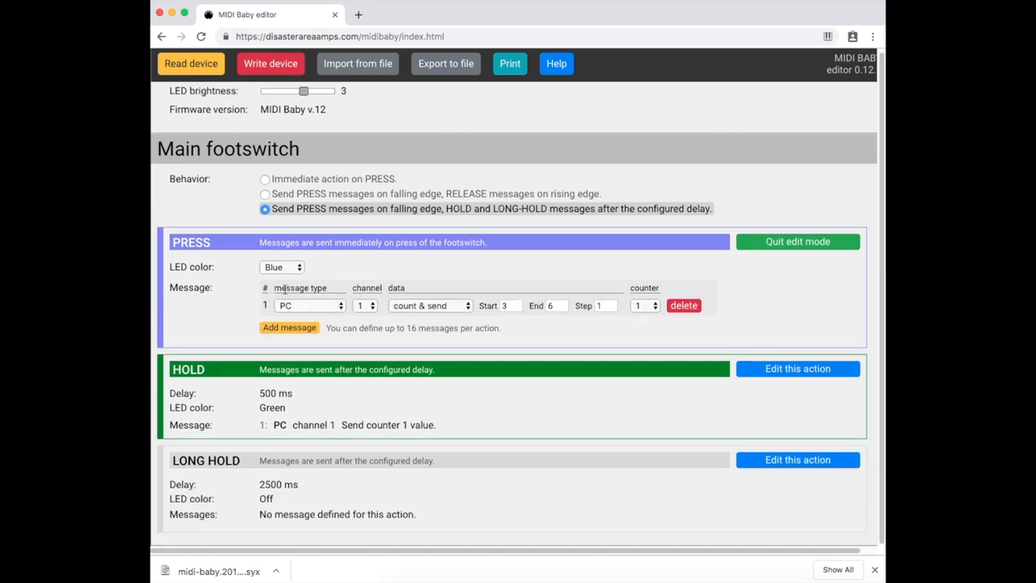
{"action": "left_click", "coordinate": [309, 305]}
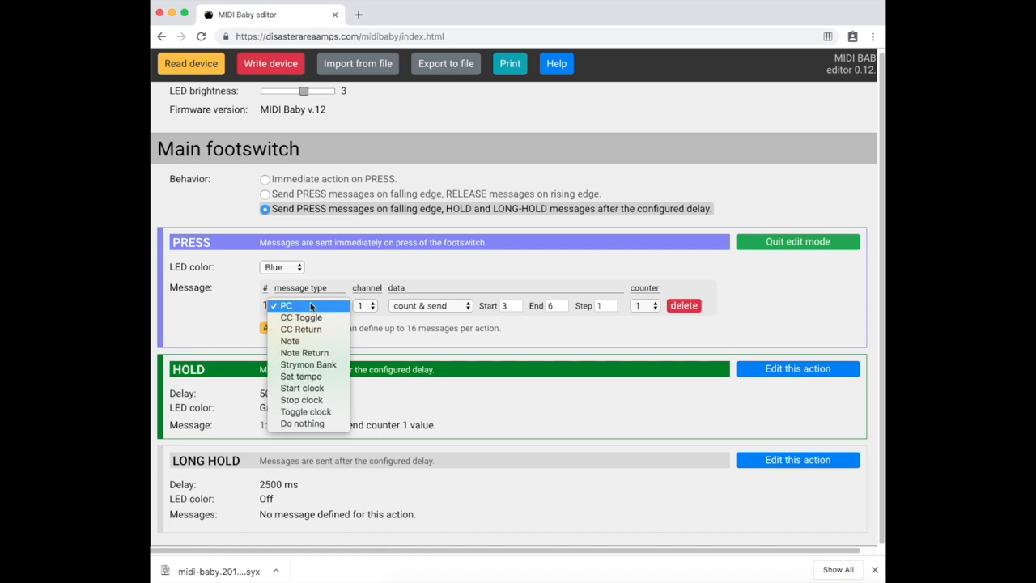
{"action": "left_click", "coordinate": [301, 318]}
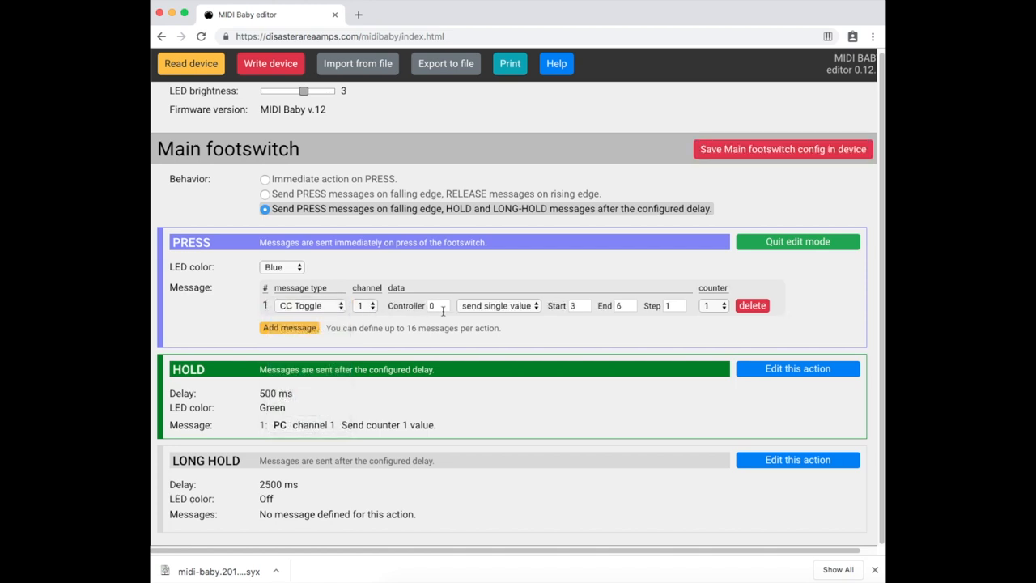
{"action": "left_click", "coordinate": [438, 306]}
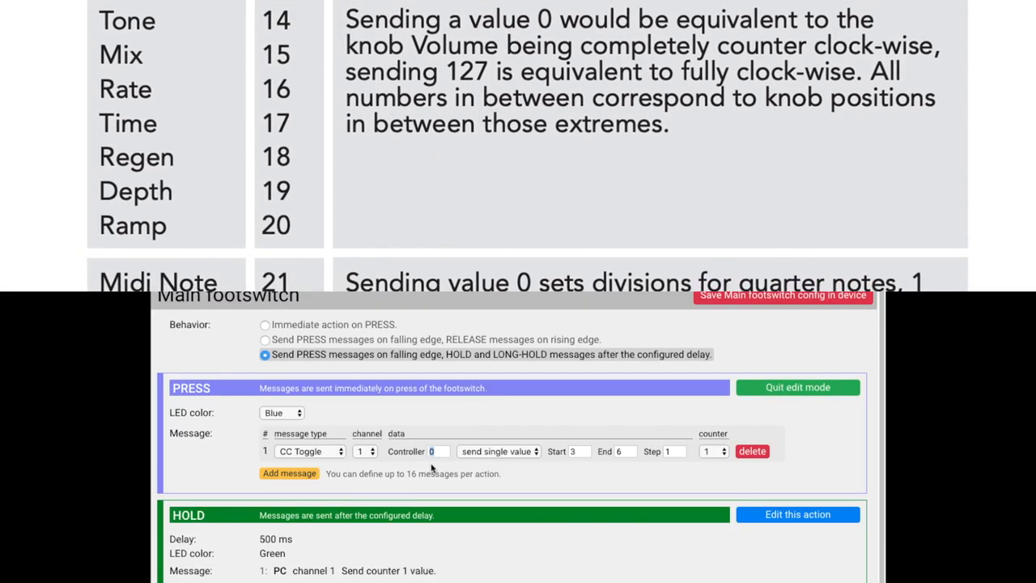
{"action": "scroll", "scroll_direction": "down", "scroll_amount": 3}
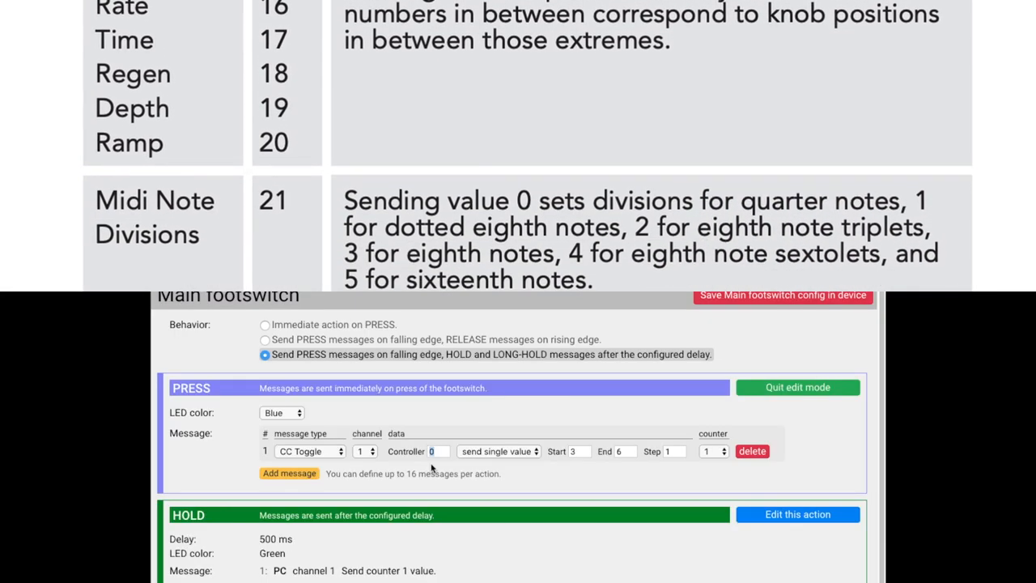
{"action": "scroll", "scroll_direction": "down", "scroll_amount": 3}
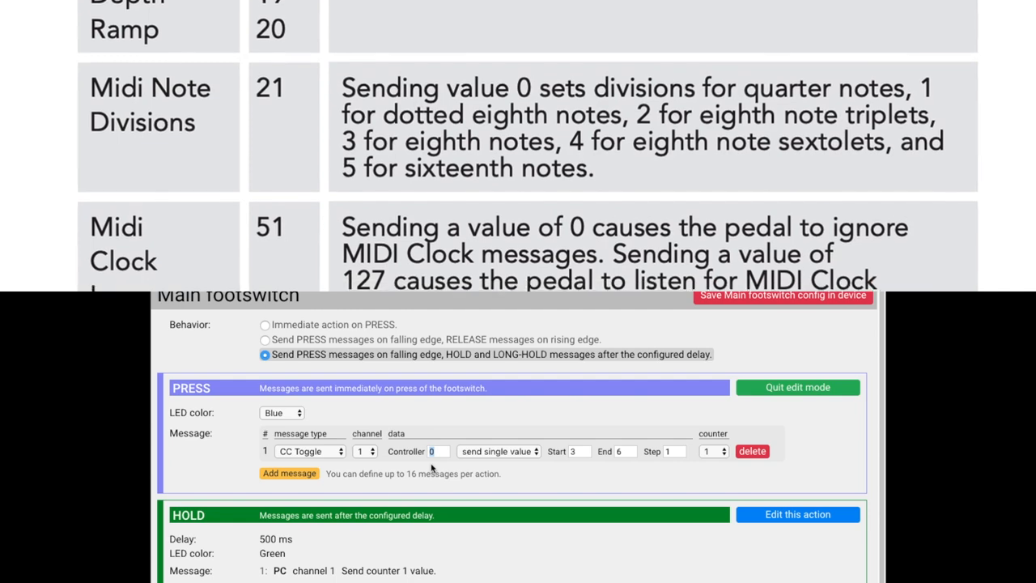
{"action": "scroll", "scroll_direction": "down", "scroll_amount": 3}
{"action": "type", "text": "93"}
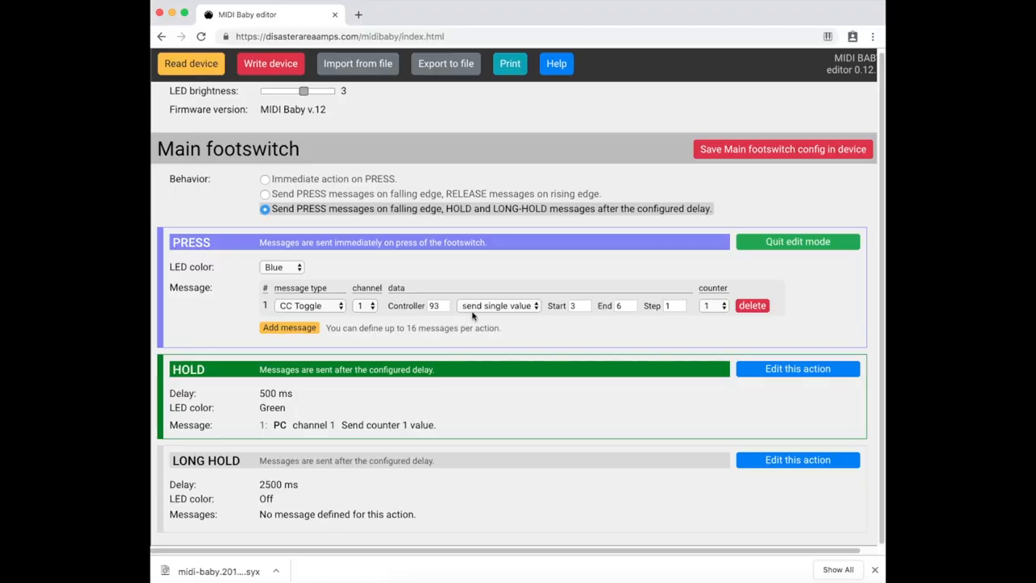
{"action": "mouse_move", "coordinate": [493, 310]}
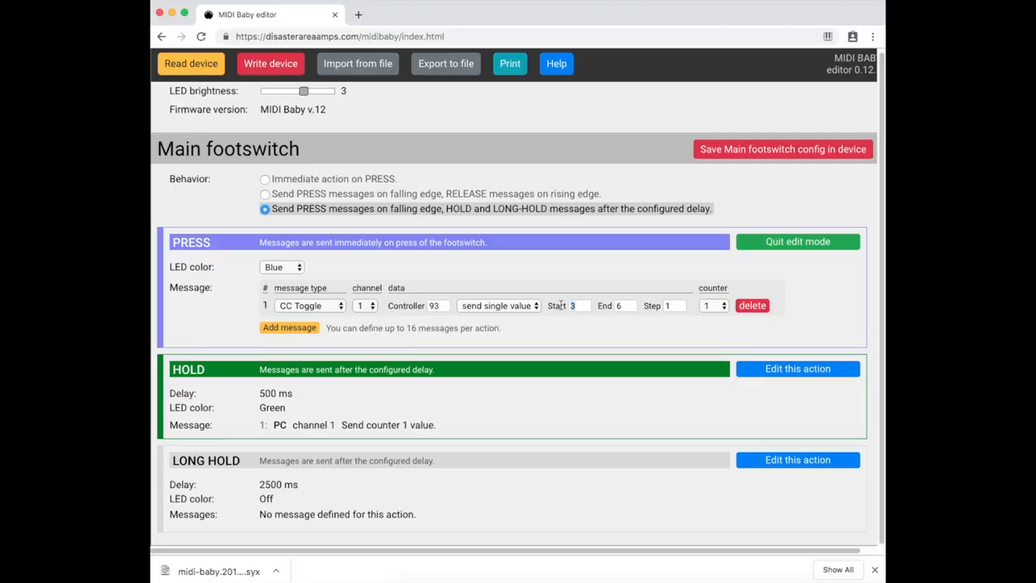
{"action": "type", "text": "127"}
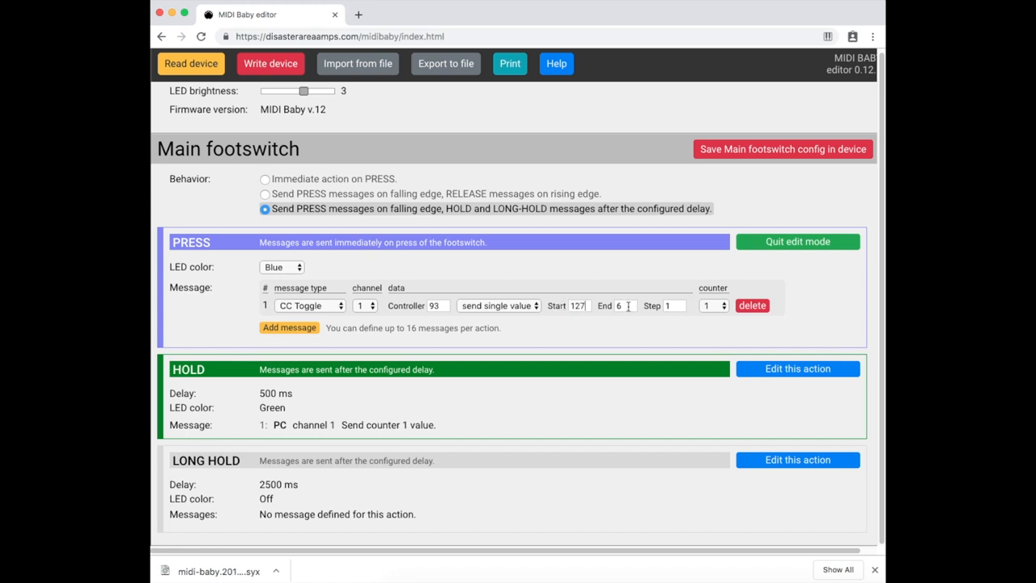
{"action": "type", "text": "127"}
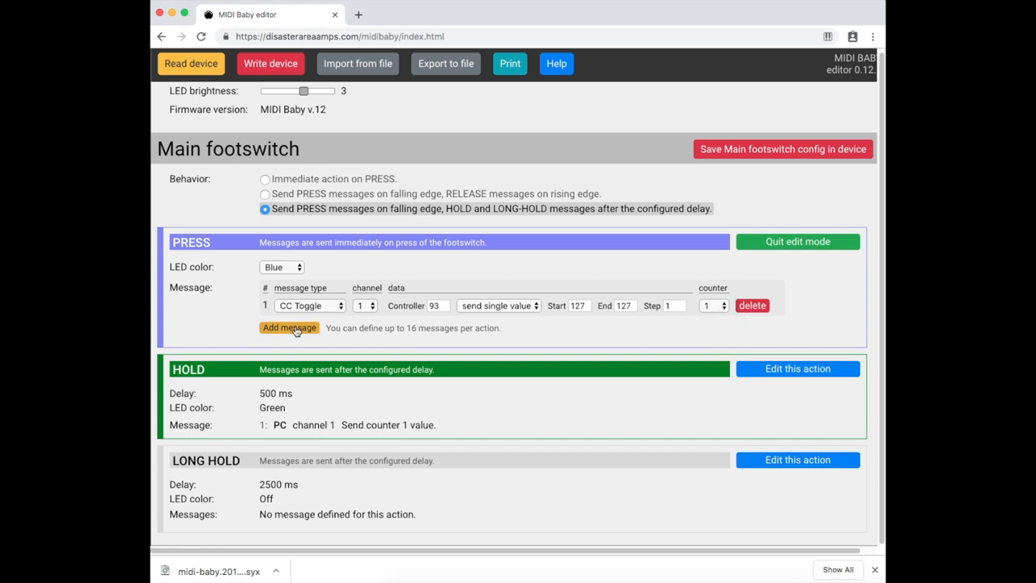
{"action": "mouse_move", "coordinate": [782, 378]}
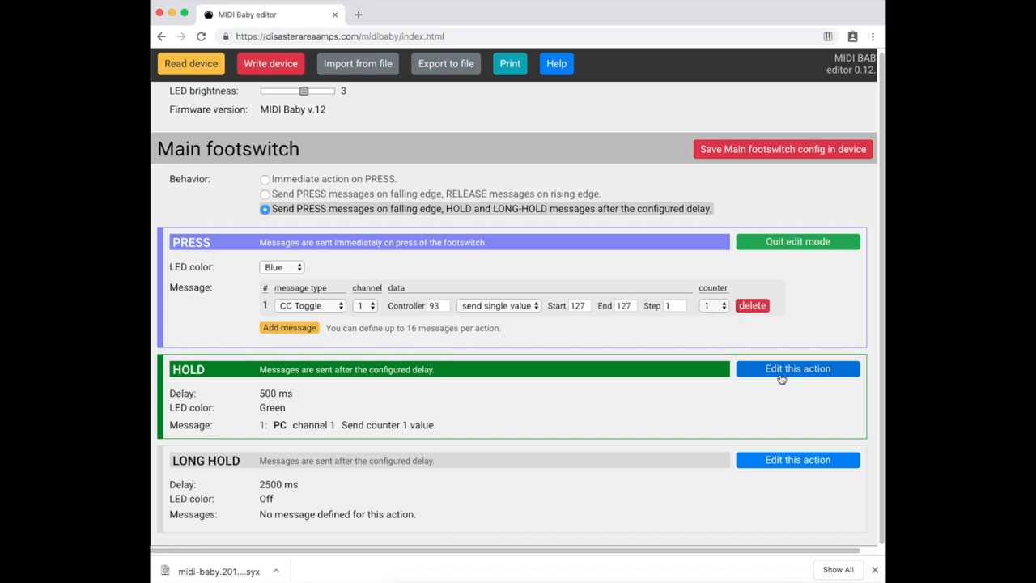
- Switch the HOLD action's PC message to CC Toggle (controller 102, 0 to 127)
{"action": "left_click", "coordinate": [798, 368]}
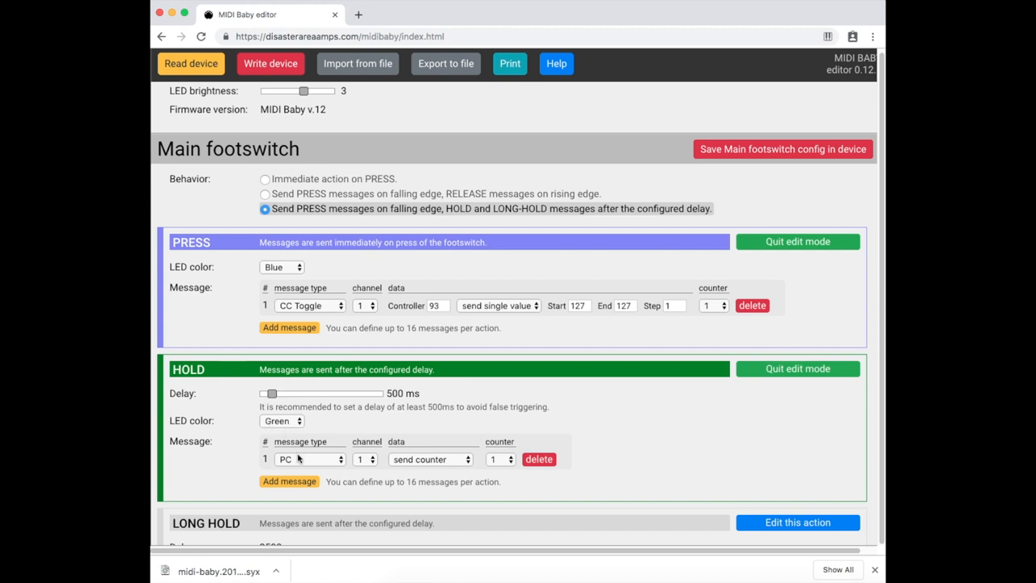
{"action": "scroll", "scroll_direction": "down", "scroll_amount": 3}
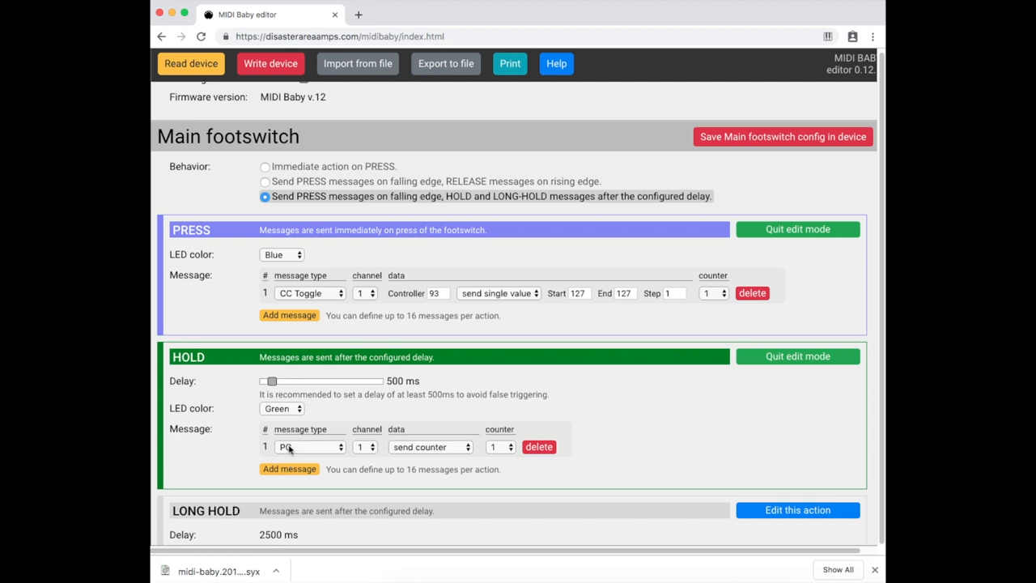
{"action": "left_click", "coordinate": [309, 447]}
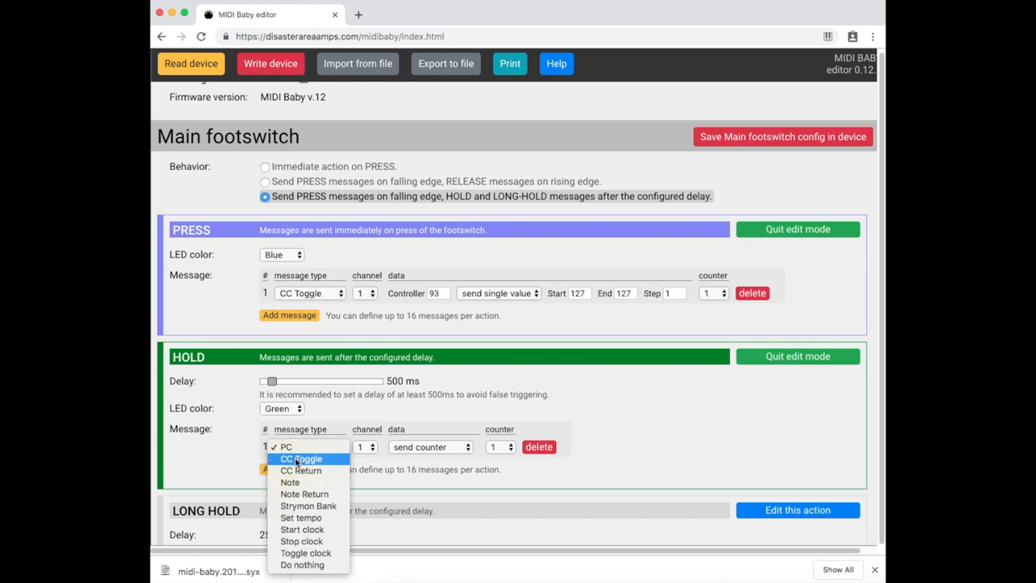
{"action": "left_click", "coordinate": [301, 458]}
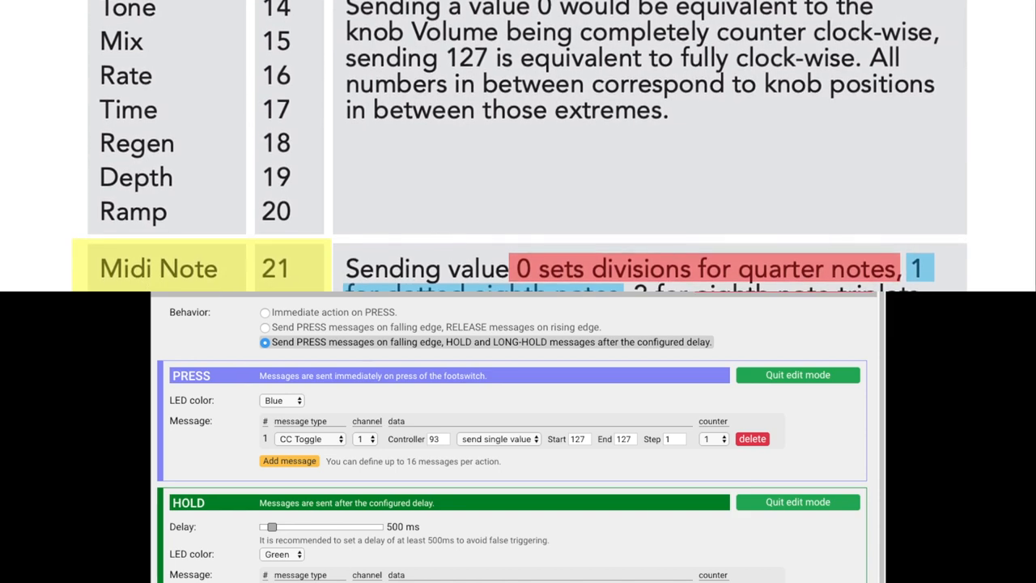
{"action": "scroll", "scroll_direction": "down", "scroll_amount": 3}
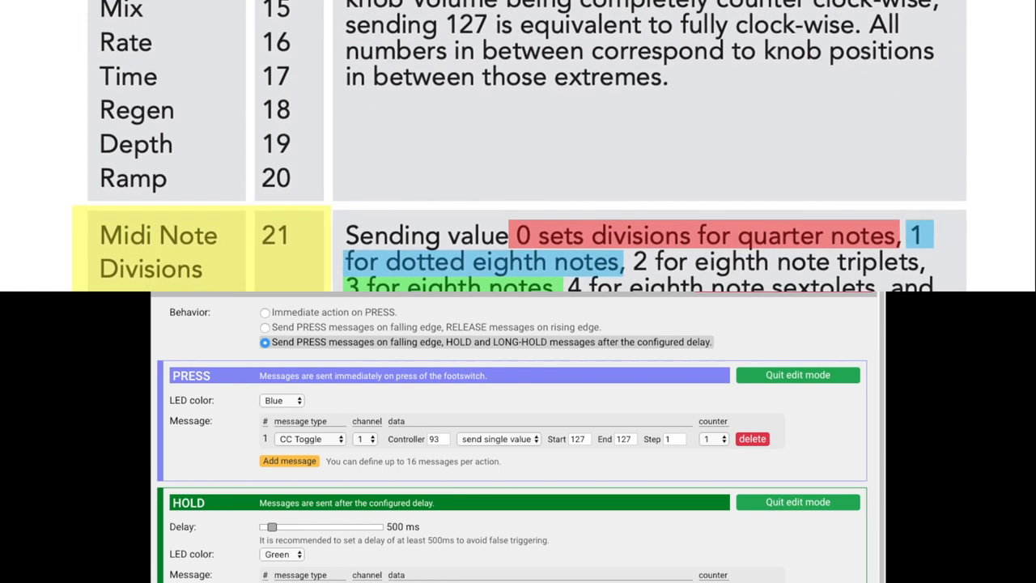
{"action": "scroll", "scroll_direction": "down", "scroll_amount": 3}
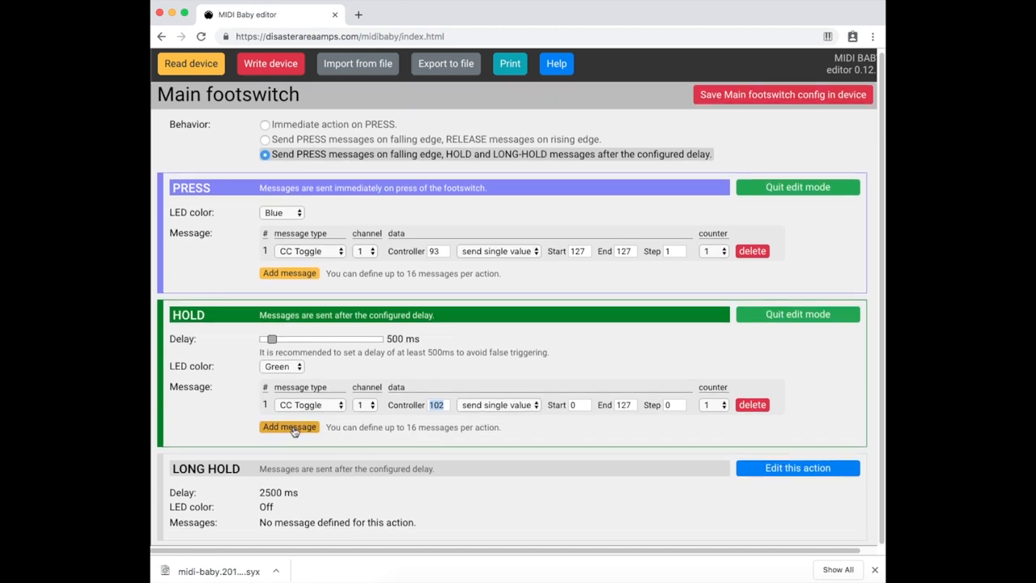
- Add another HOLD message and set sending to messages in batch
{"action": "left_click", "coordinate": [289, 427]}
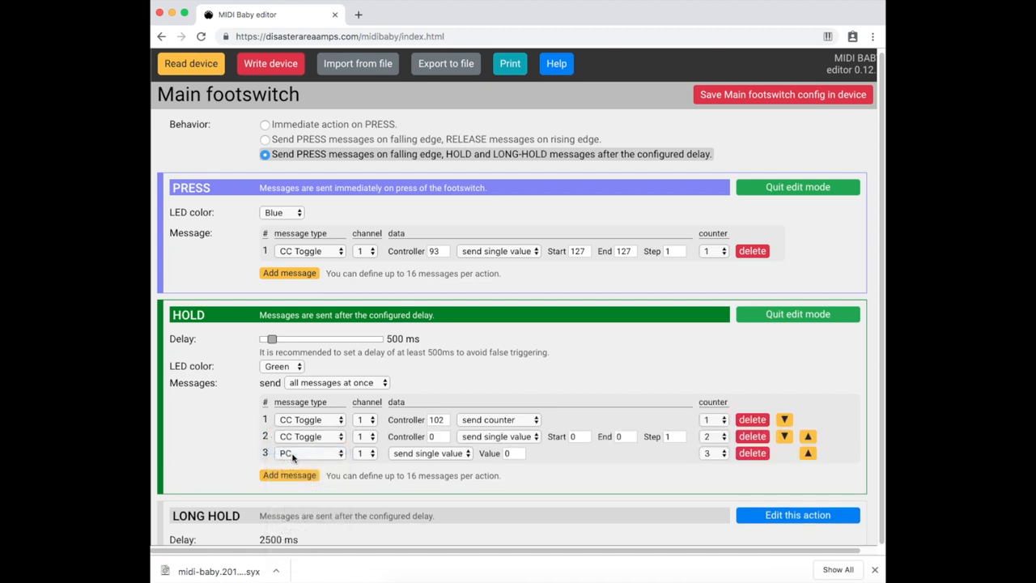
{"action": "left_click", "coordinate": [336, 382]}
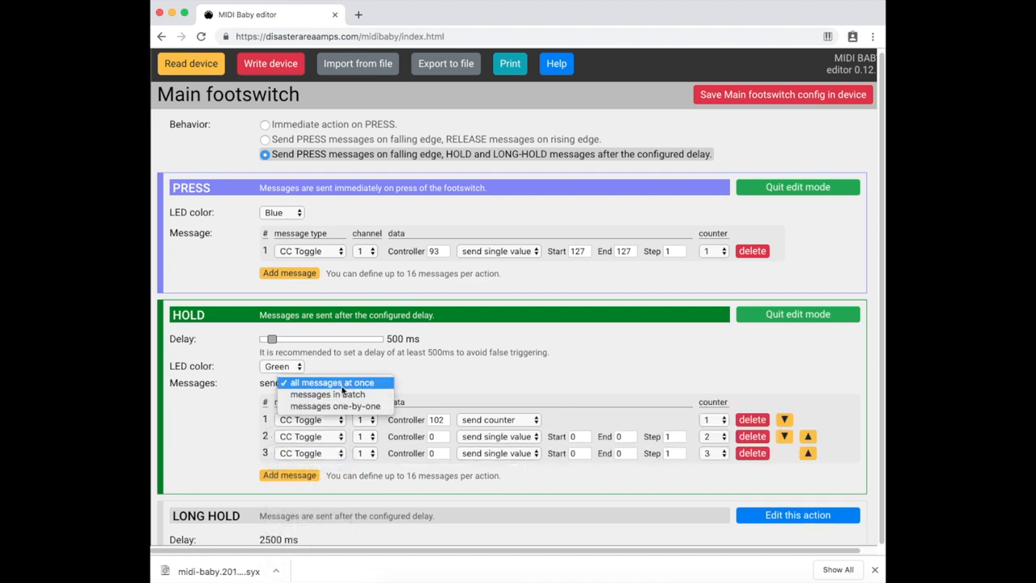
{"action": "left_click", "coordinate": [330, 395]}
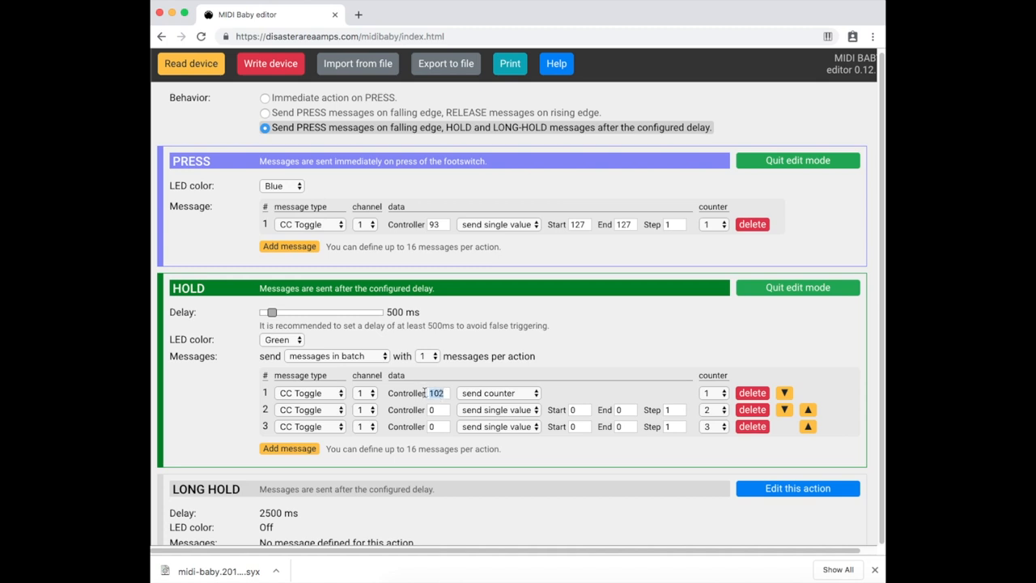
- Enter the controller 21 message values and put the messages on counter 2
{"action": "type", "text": "2"}
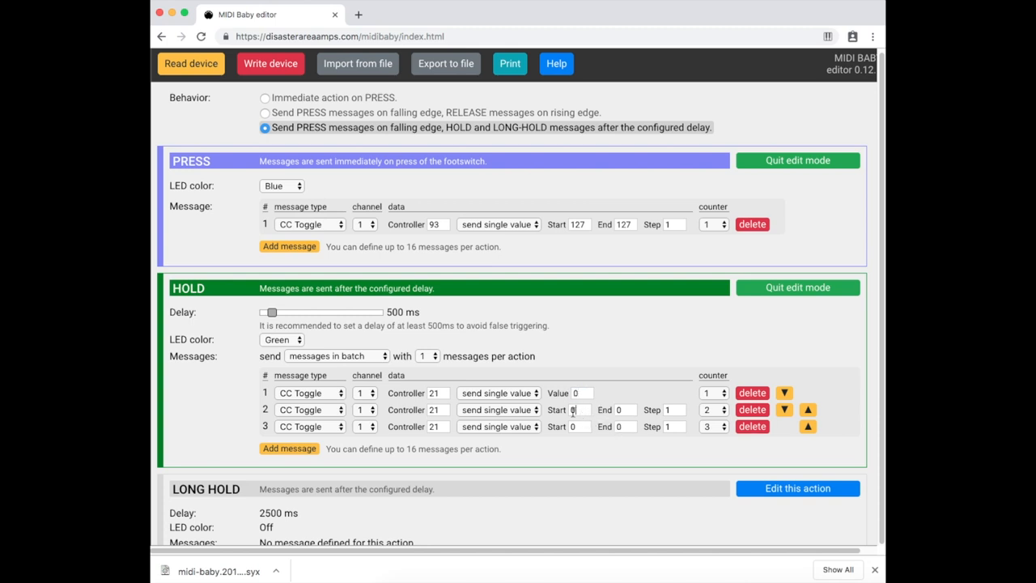
{"action": "type", "text": "1"}
{"action": "left_click", "coordinate": [583, 426]}
{"action": "type", "text": "3"}
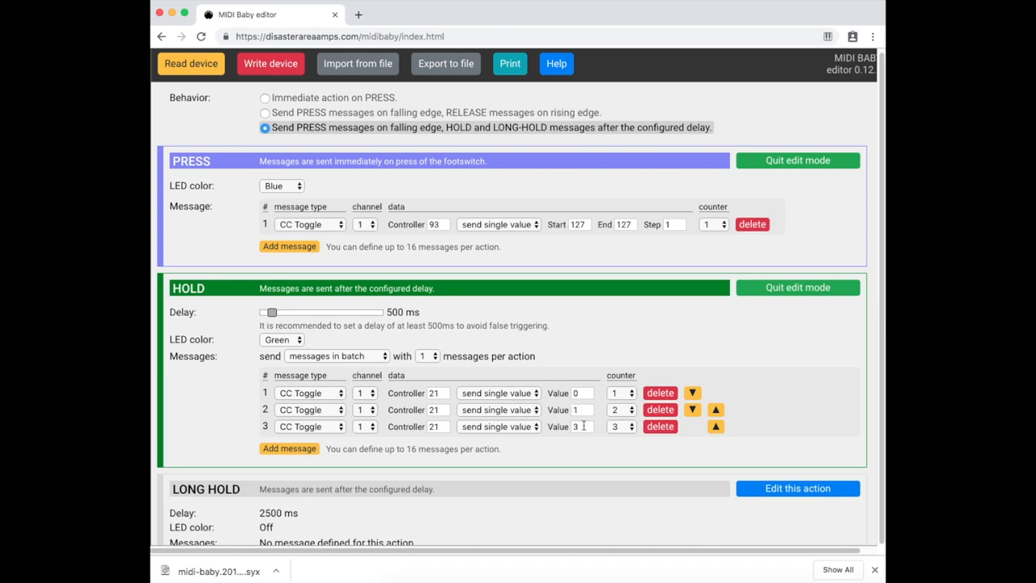
{"action": "left_click", "coordinate": [620, 409]}
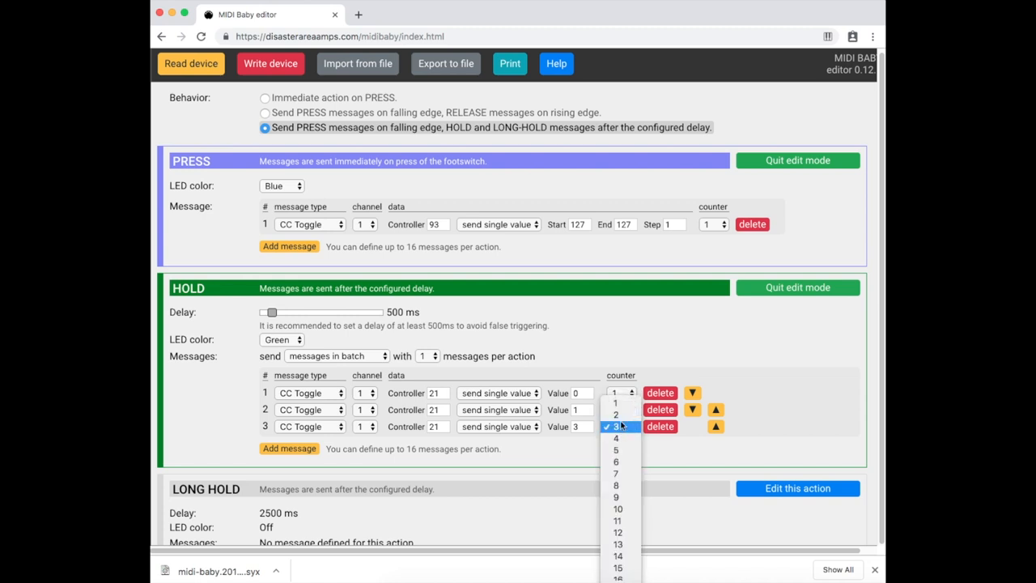
{"action": "left_click", "coordinate": [616, 393]}
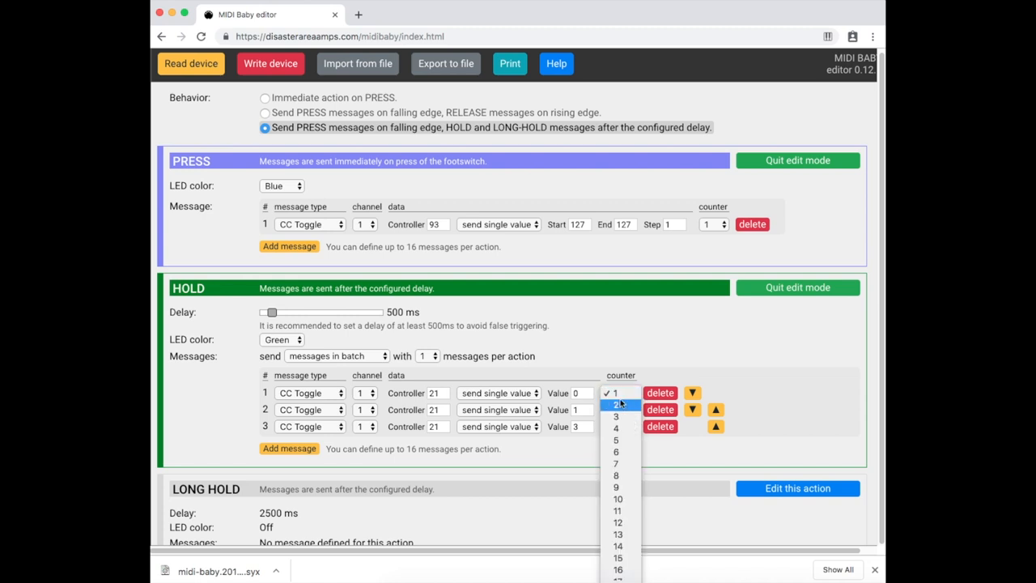
{"action": "left_click", "coordinate": [614, 403]}
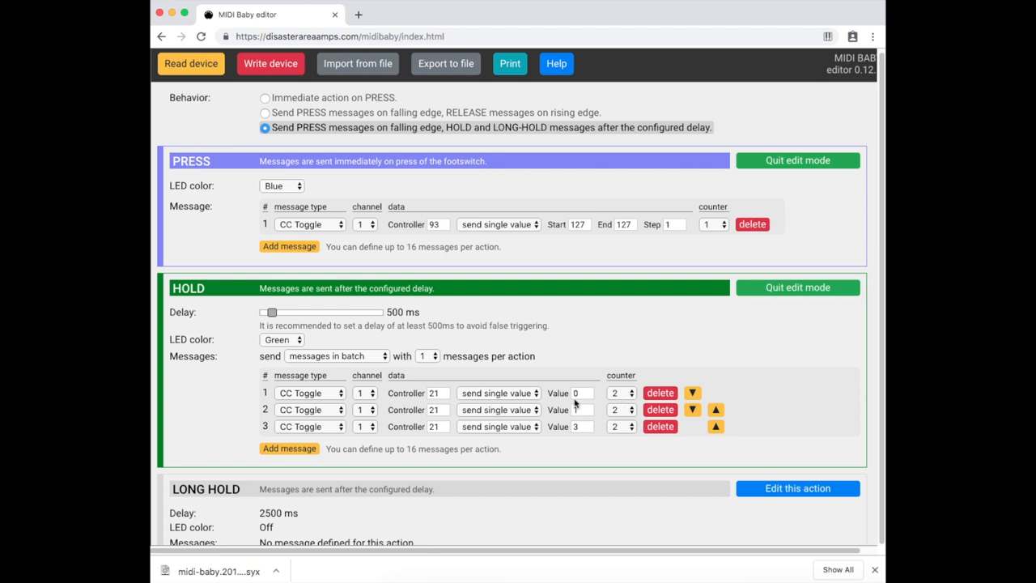
{"action": "scroll", "scroll_direction": "down", "scroll_amount": 3}
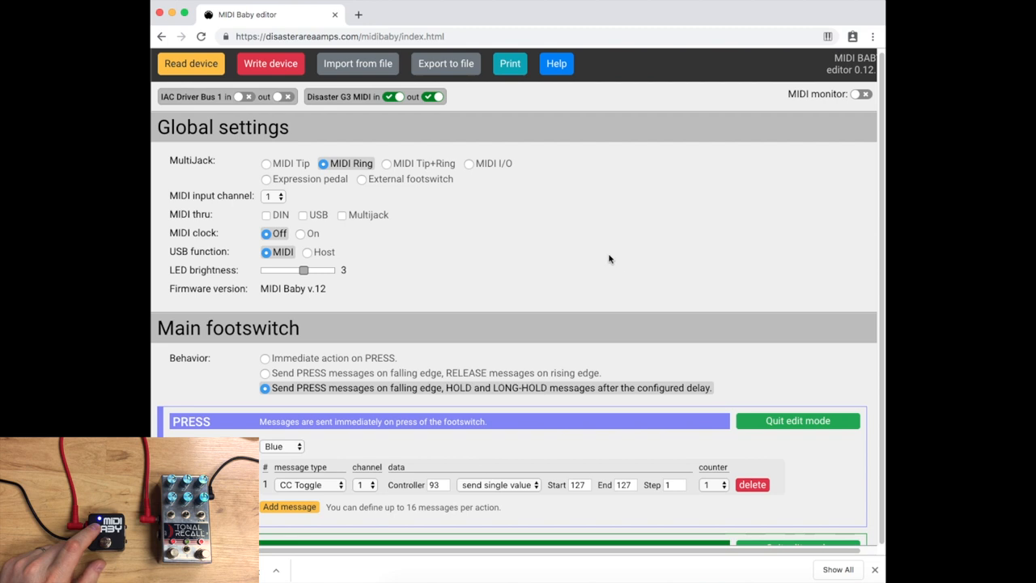
{"action": "mouse_move", "coordinate": [620, 277]}
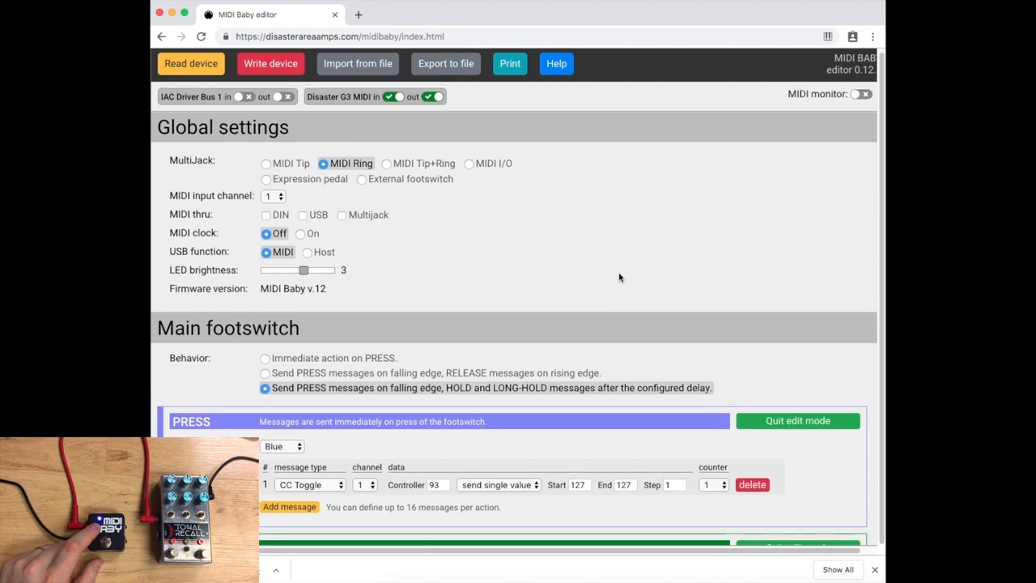
{"action": "mouse_move", "coordinate": [819, 181]}
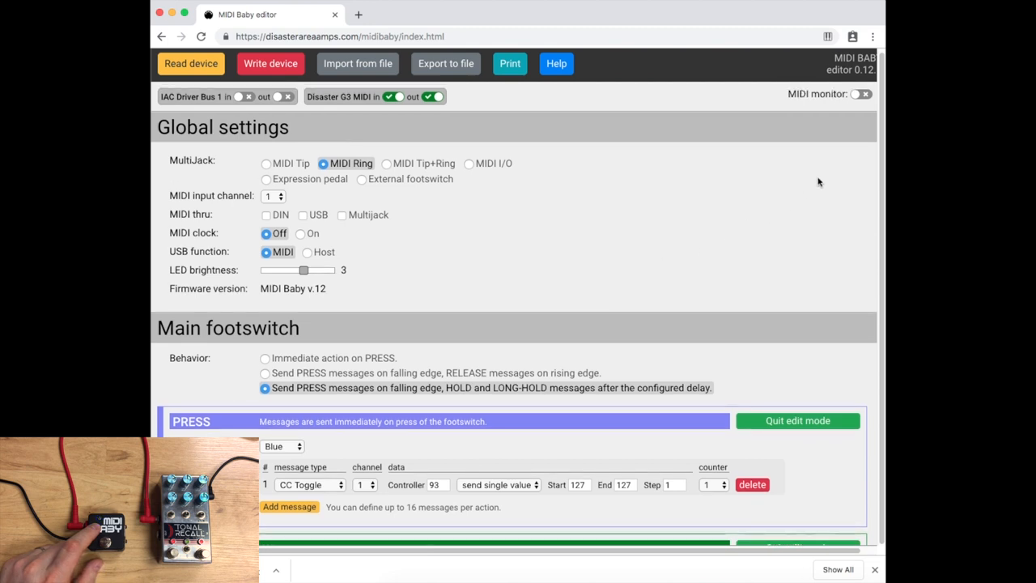
- Switch on the MIDI monitor toggle at the top right
{"action": "left_click", "coordinate": [860, 97]}
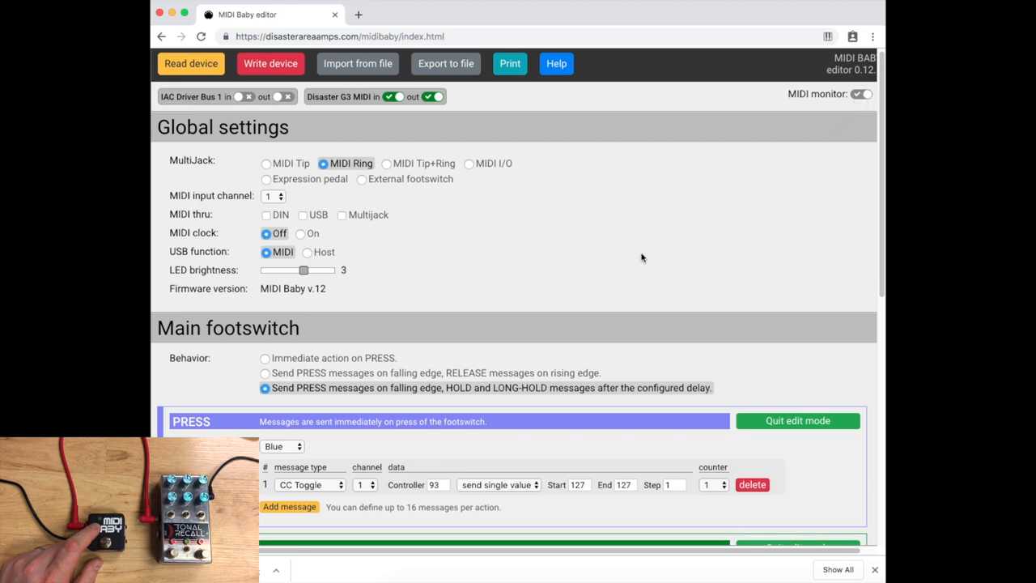
- Clear the monitor, test the footswitch for CC 93 value 127, then clear again
{"action": "scroll", "scroll_direction": "down", "scroll_amount": 3}
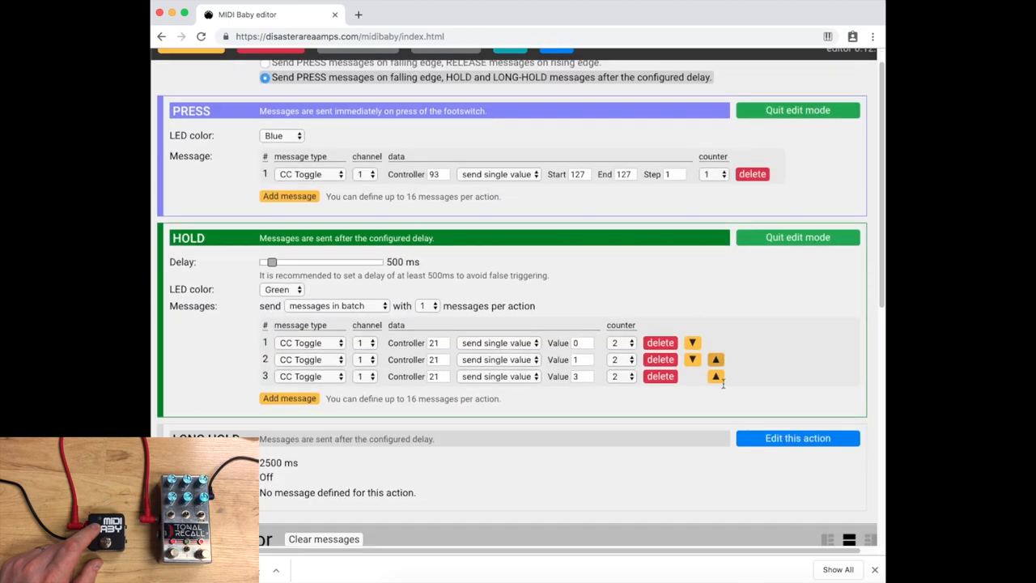
{"action": "scroll", "scroll_direction": "down", "scroll_amount": 3}
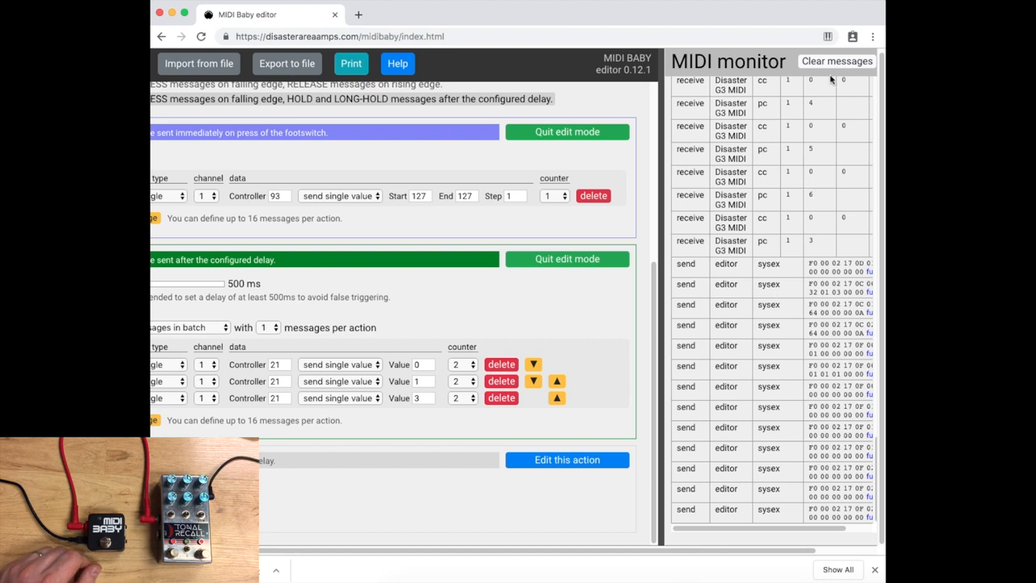
{"action": "left_click", "coordinate": [838, 61]}
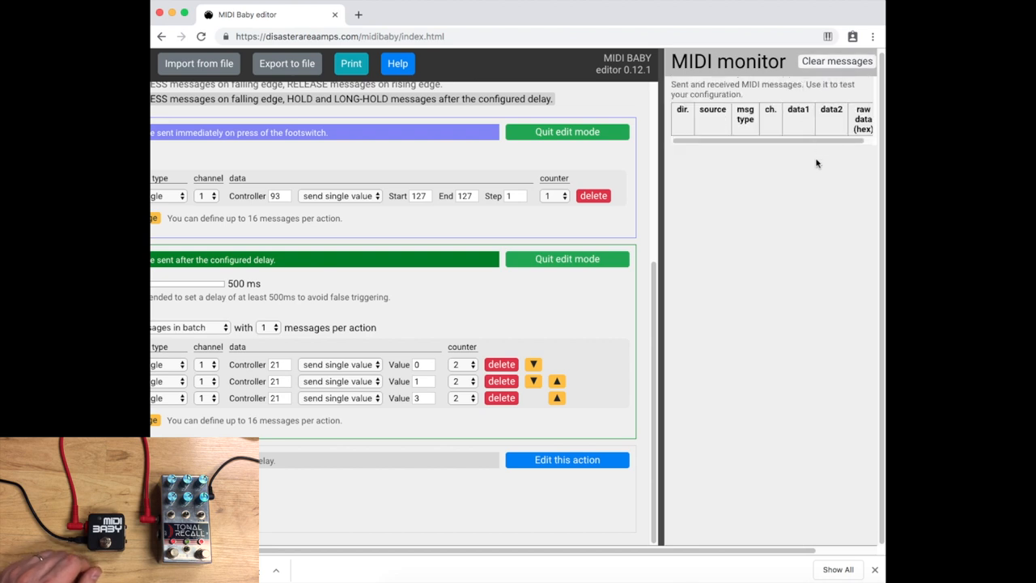
{"action": "mouse_move", "coordinate": [808, 173]}
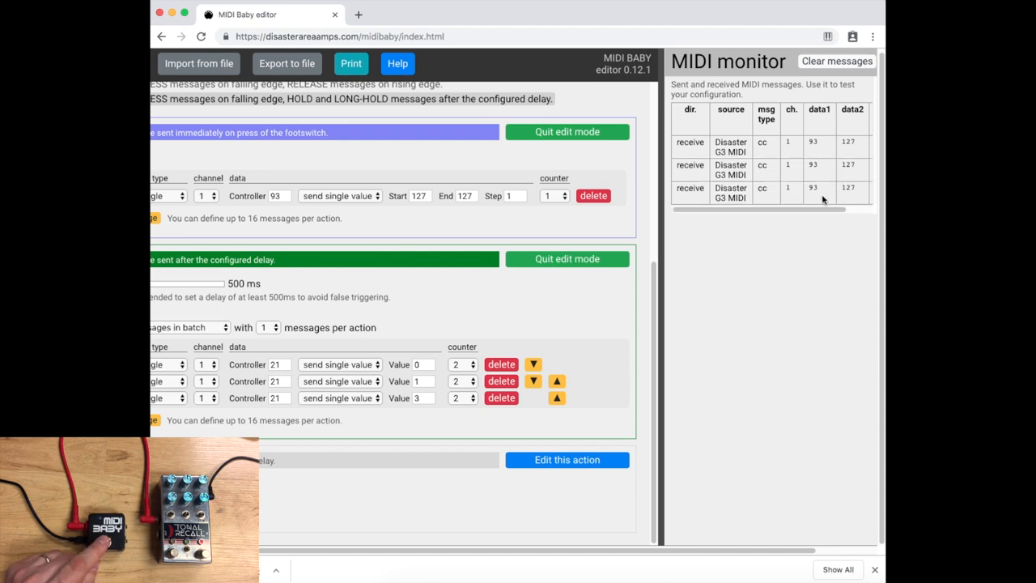
{"action": "left_click", "coordinate": [838, 60]}
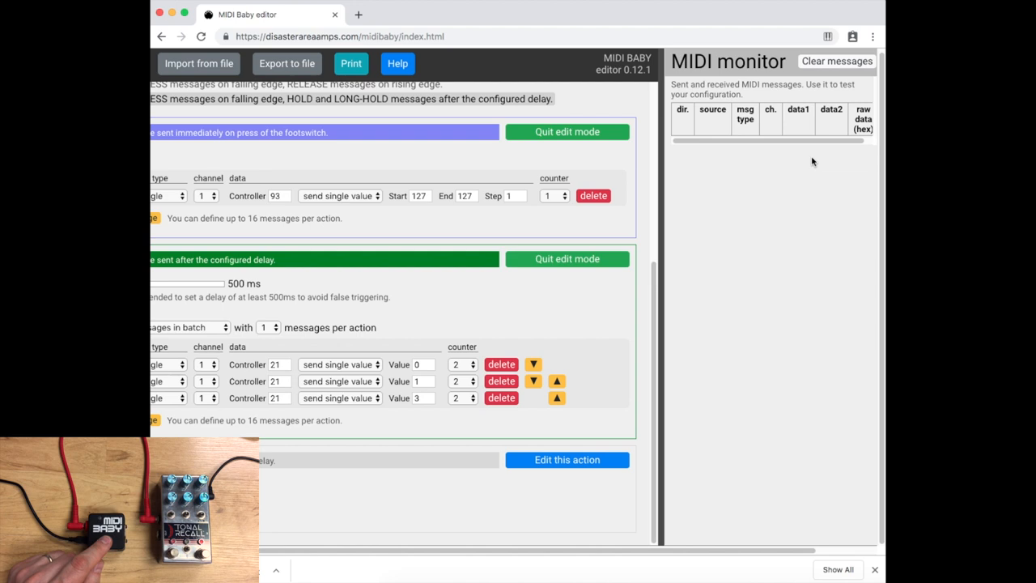